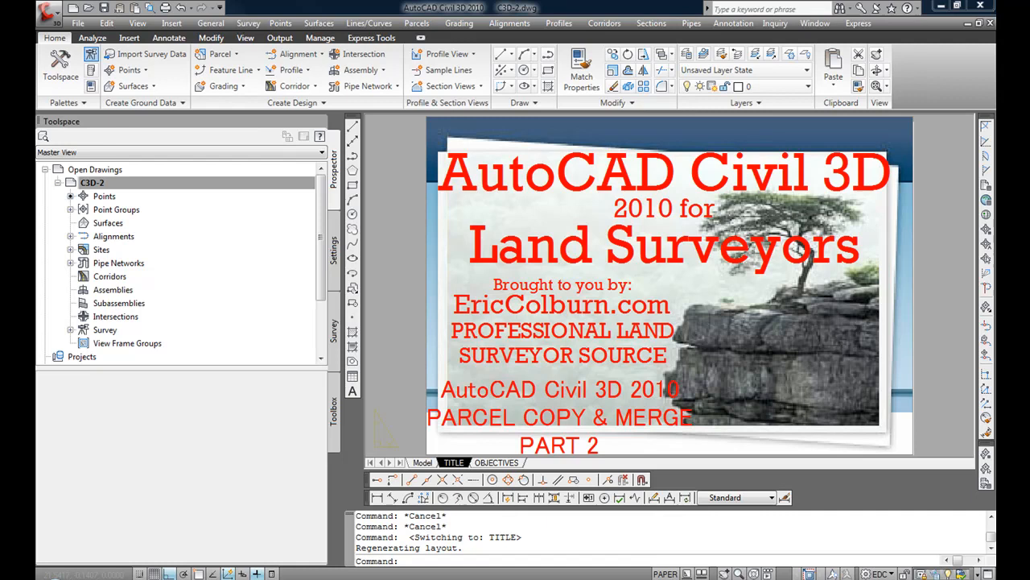
{"action": "mouse_move", "coordinate": [811, 497]}
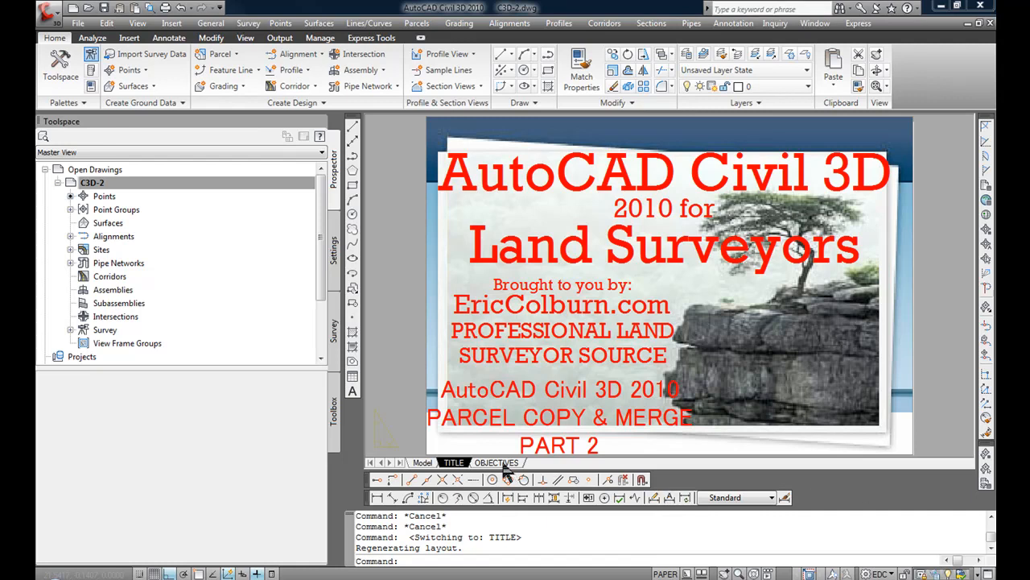
Step: Switch to the Model tab to show the parcel layout in model space
{"action": "left_click", "coordinate": [496, 462]}
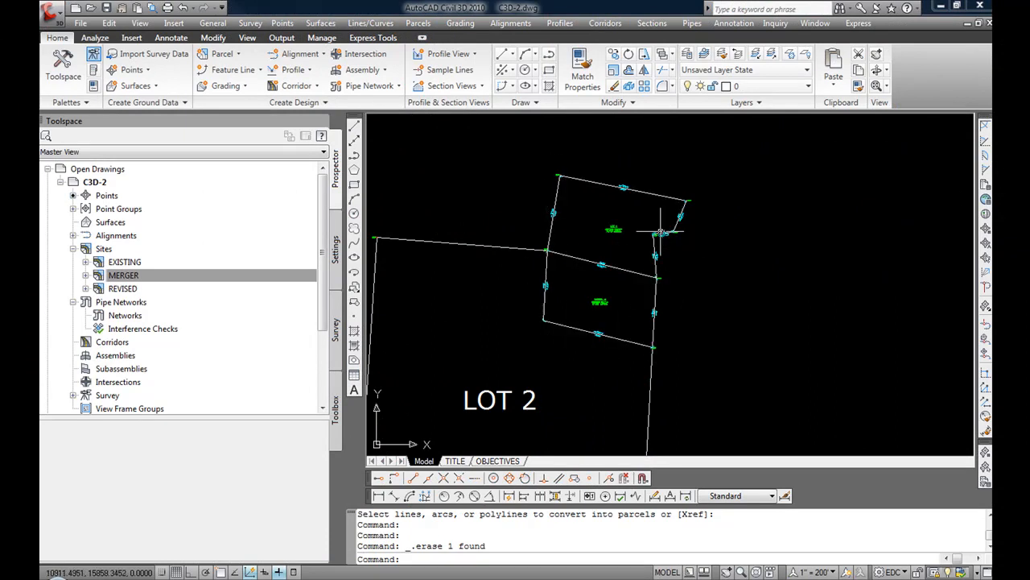
{"action": "mouse_move", "coordinate": [607, 161]}
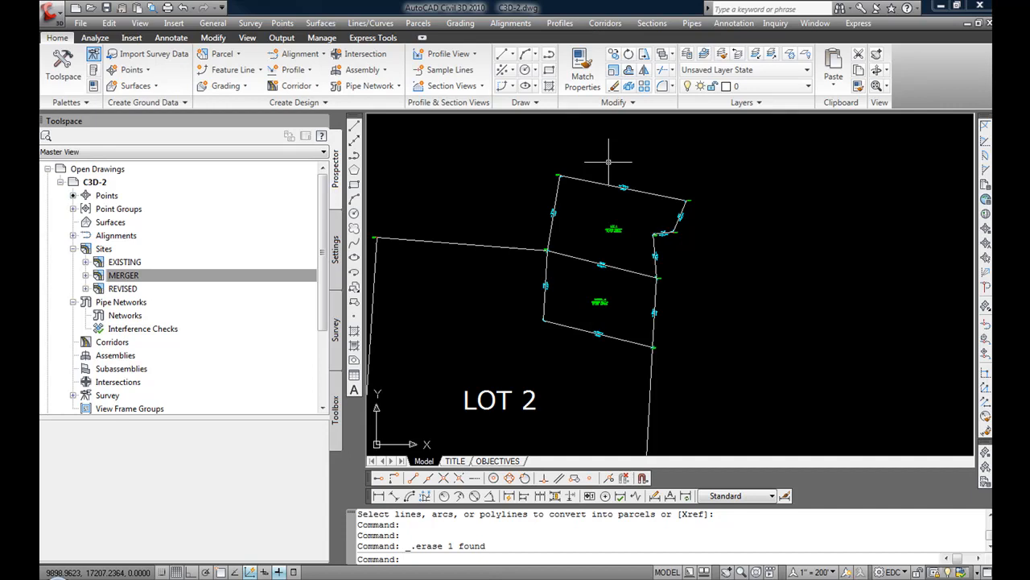
Step: Expand the EXISTING site and its Parcels collection to reveal LOT 1
{"action": "left_click", "coordinate": [123, 275]}
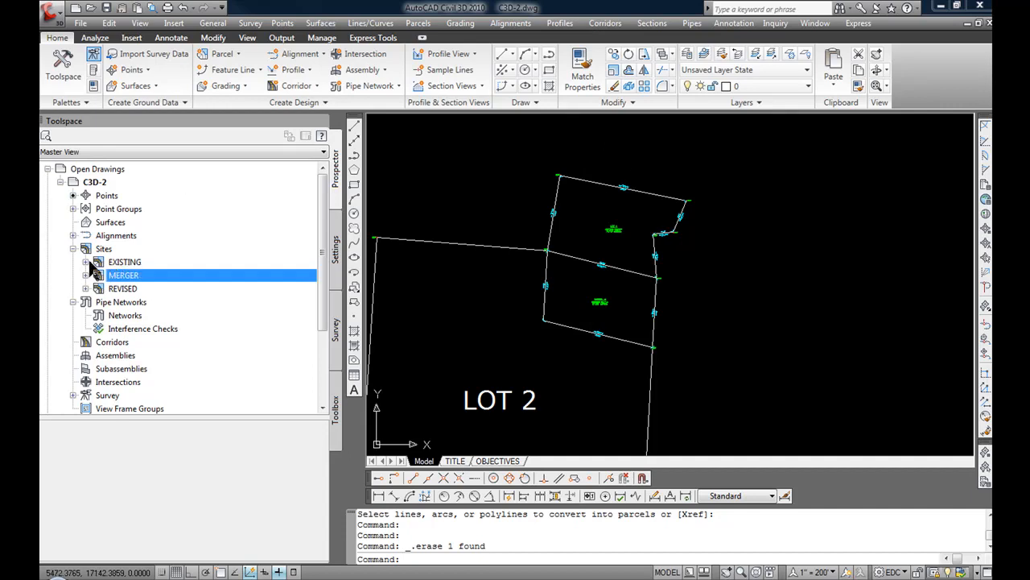
{"action": "mouse_move", "coordinate": [93, 270]}
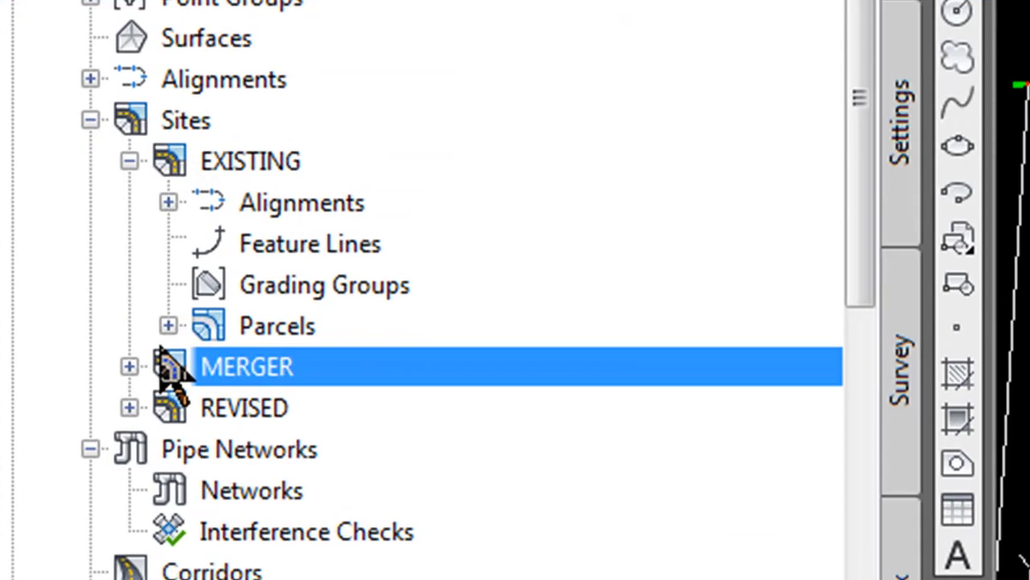
{"action": "left_click", "coordinate": [168, 326]}
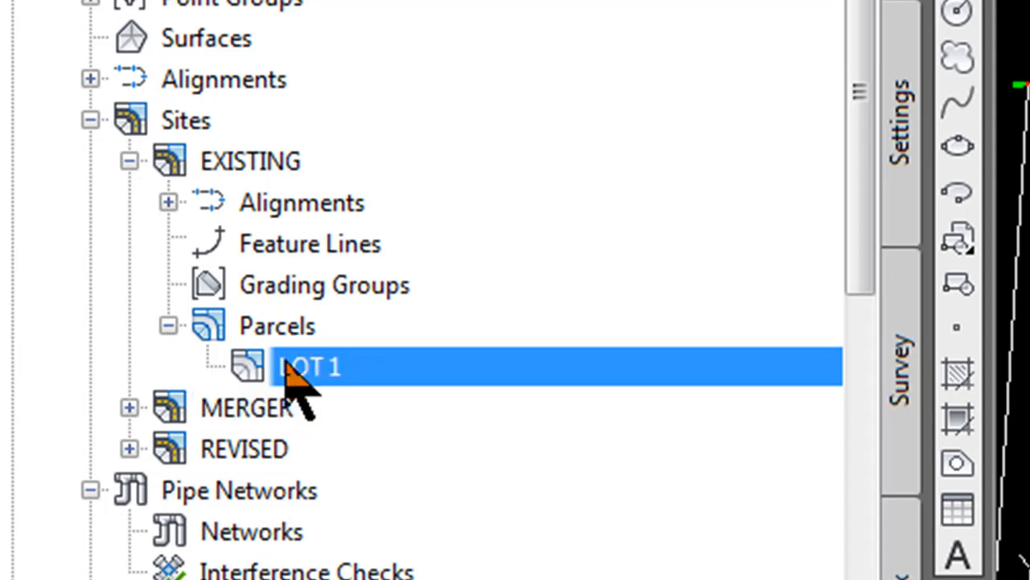
Step: Copy parcel LOT 1 from EXISTING into the REVISED site
{"action": "right_click", "coordinate": [310, 366]}
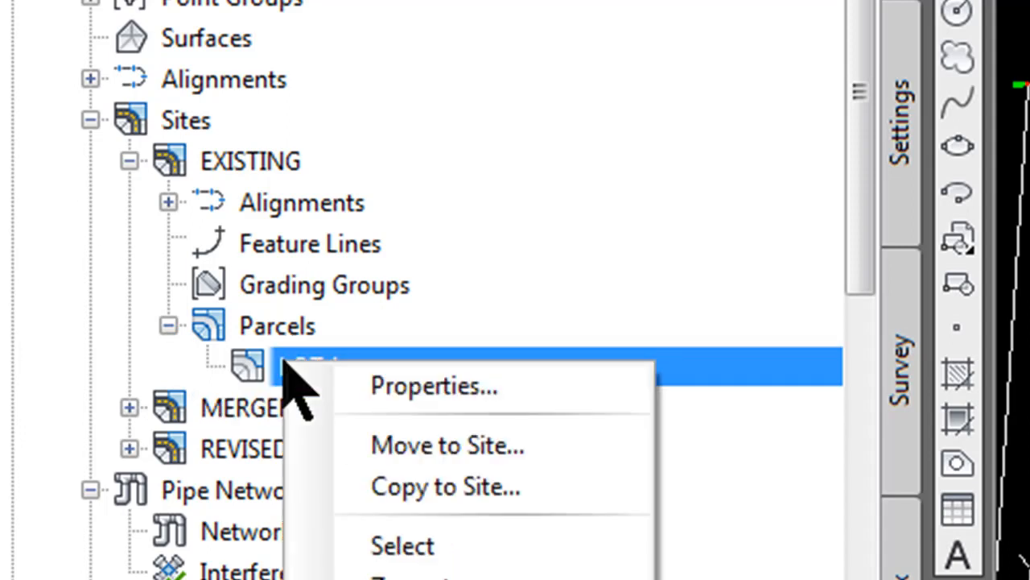
{"action": "mouse_move", "coordinate": [447, 485]}
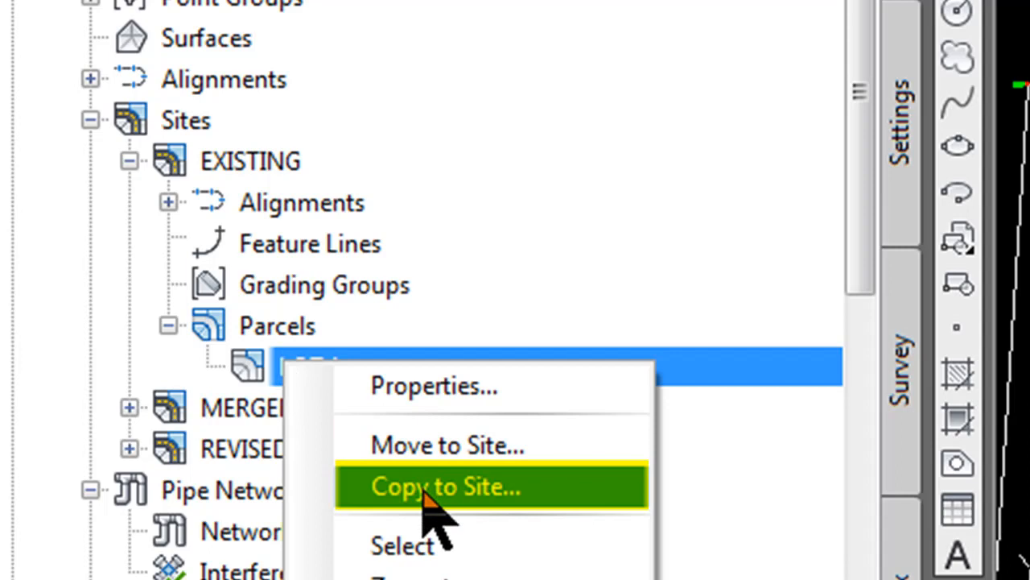
{"action": "mouse_move", "coordinate": [447, 444]}
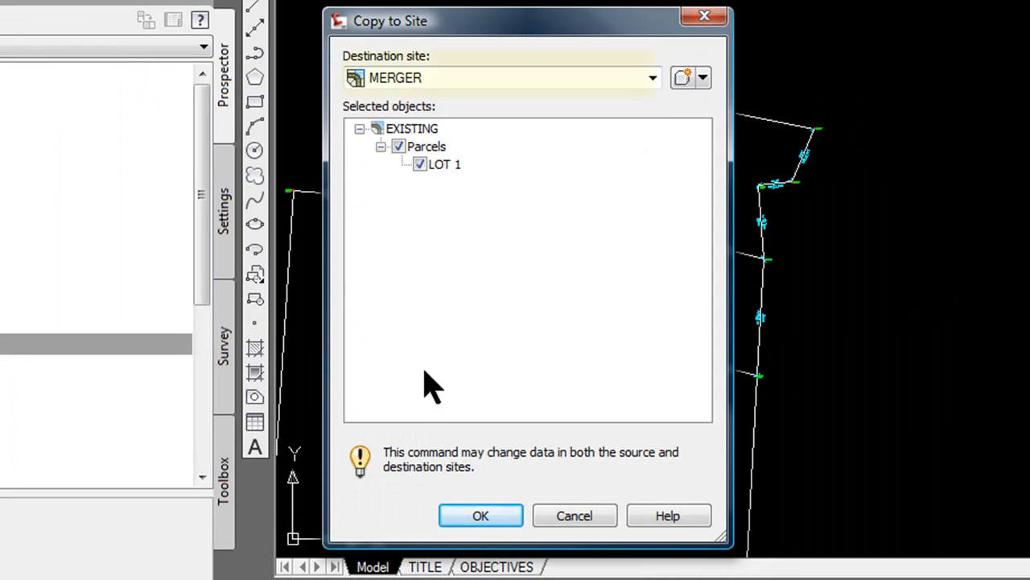
{"action": "left_click", "coordinate": [499, 77]}
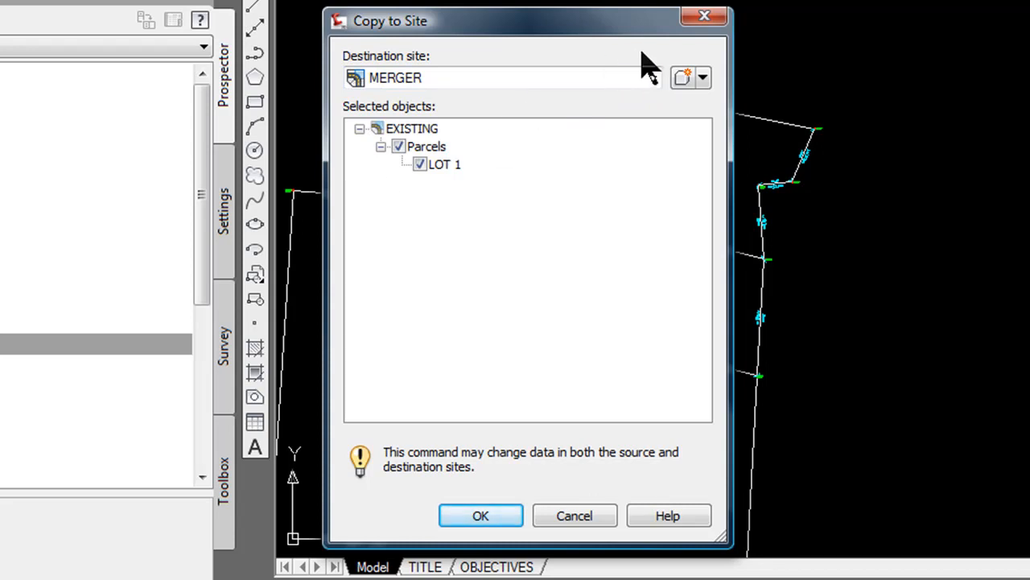
{"action": "left_click", "coordinate": [652, 77]}
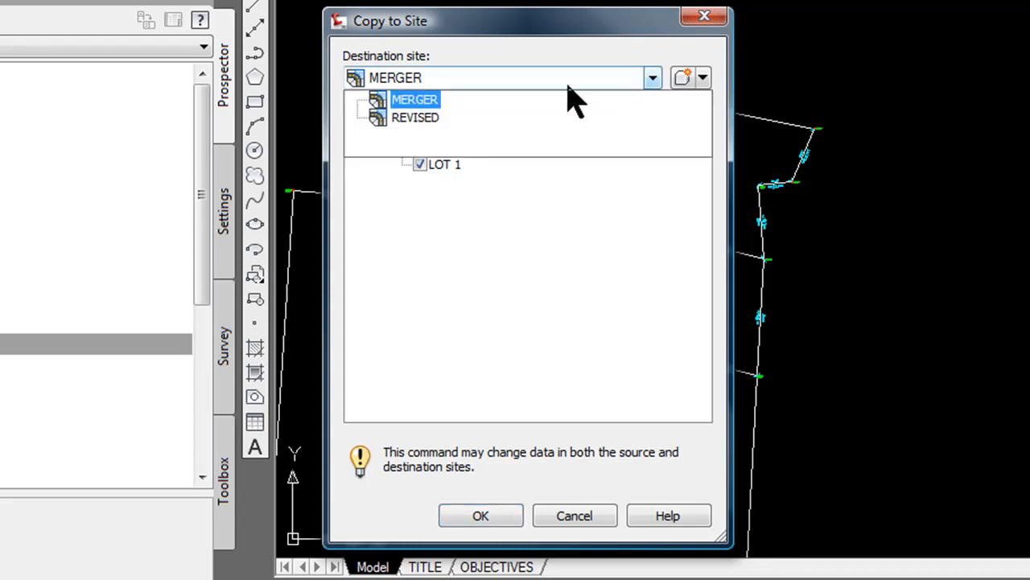
{"action": "left_click", "coordinate": [415, 117]}
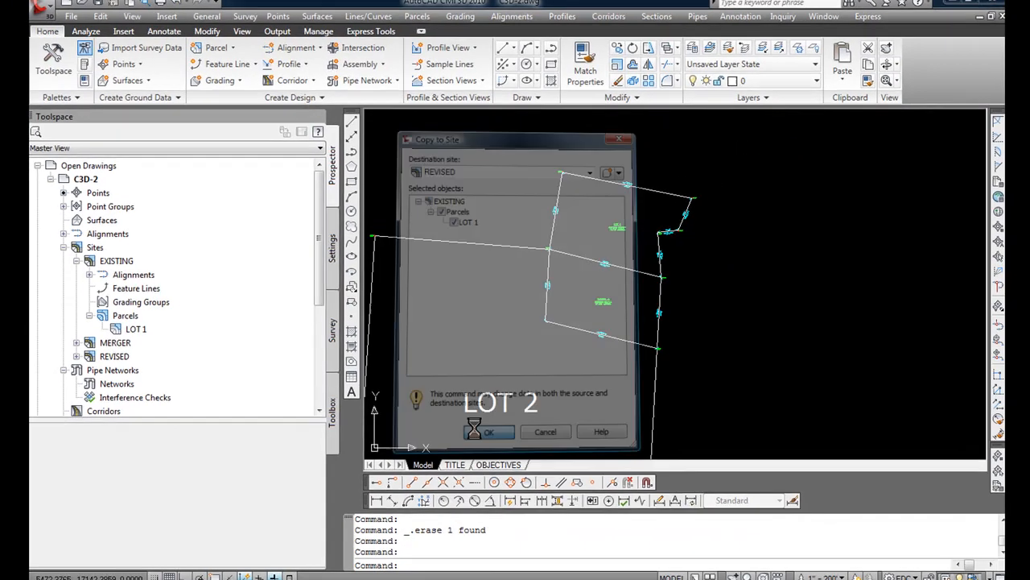
Step: Confirm LOT 1 under REVISED Parcels, then scroll to the MERGER site
{"action": "left_click", "coordinate": [489, 432]}
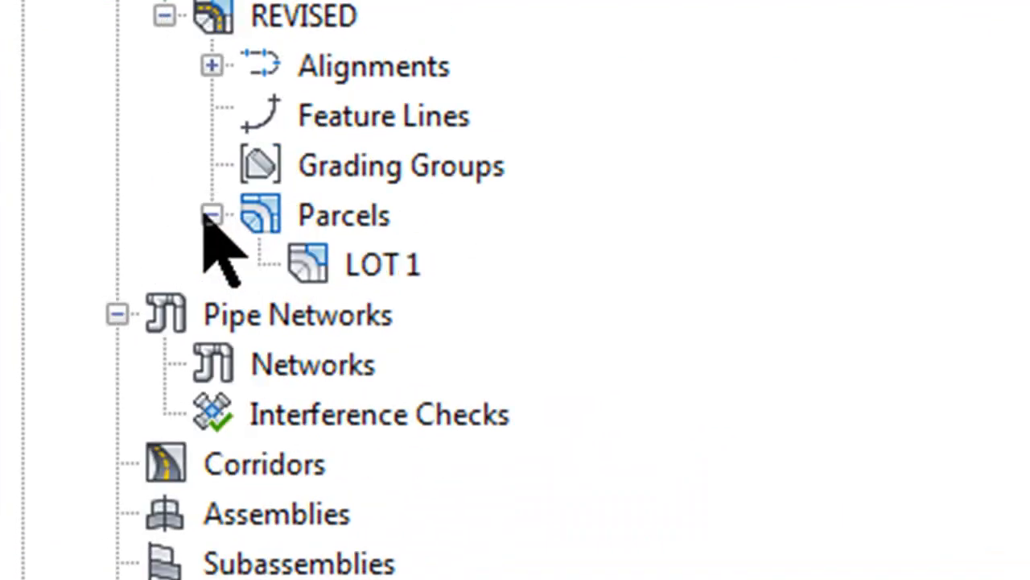
{"action": "left_click", "coordinate": [382, 263]}
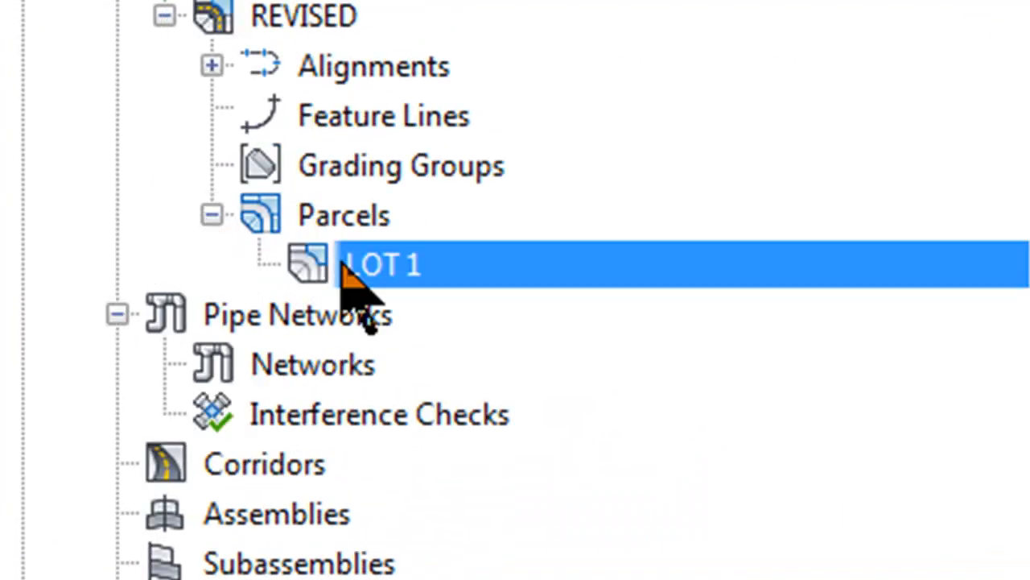
{"action": "mouse_move", "coordinate": [378, 263]}
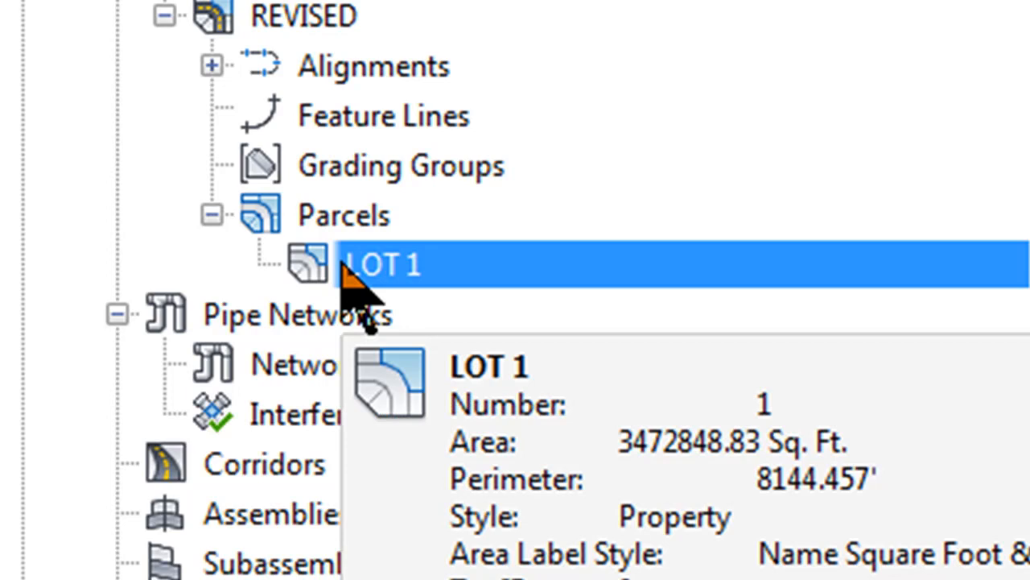
{"action": "scroll", "scroll_direction": "down", "scroll_amount": 3}
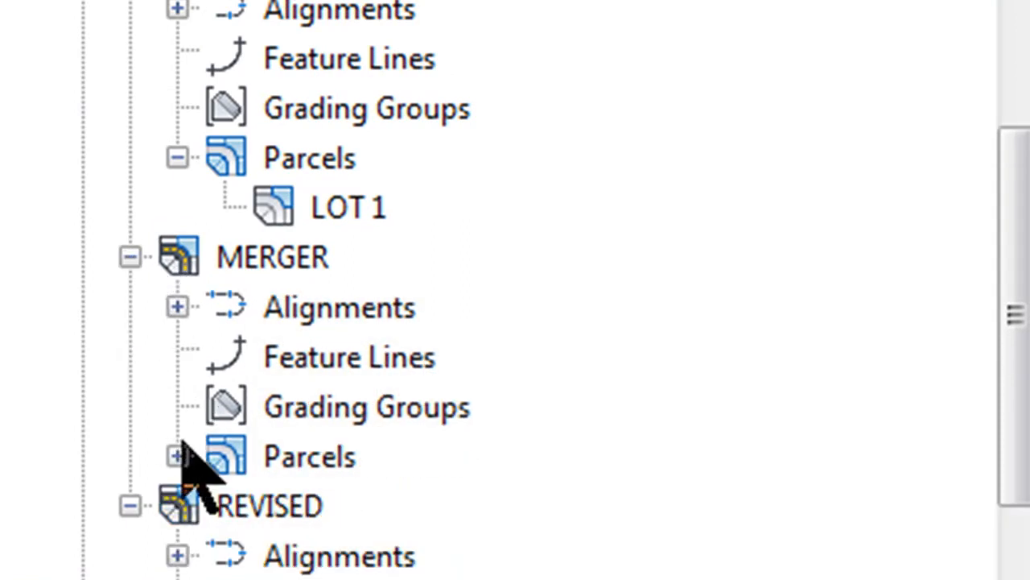
Step: Move PARCEL A from the MERGER site to the REVISED site
{"action": "right_click", "coordinate": [394, 76]}
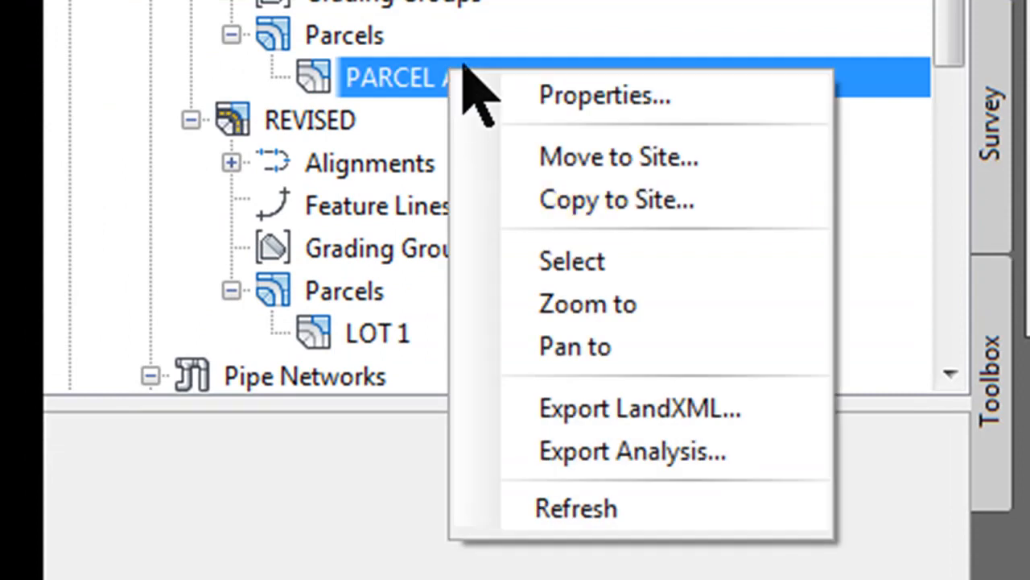
{"action": "mouse_move", "coordinate": [616, 157]}
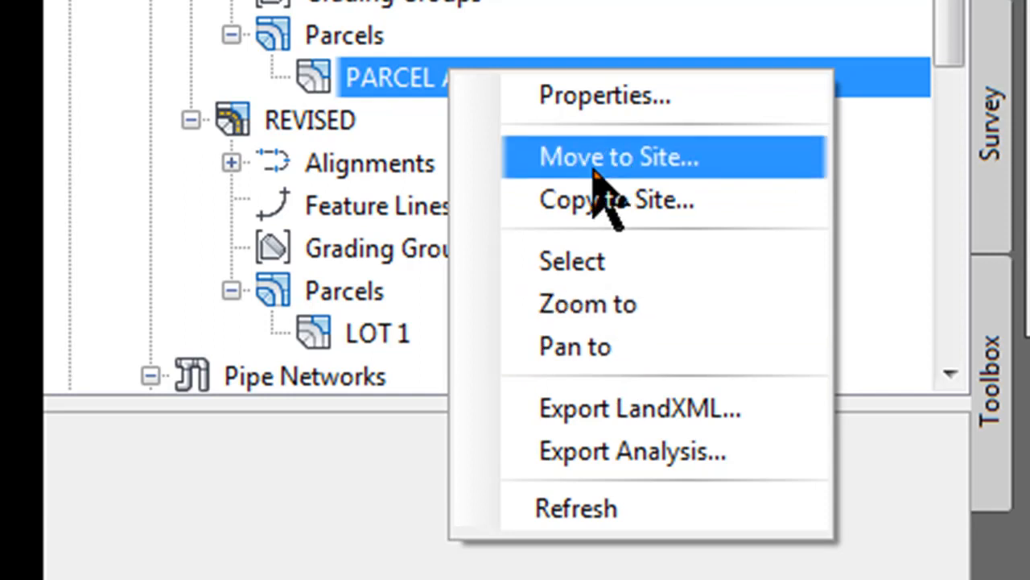
{"action": "left_click", "coordinate": [615, 198]}
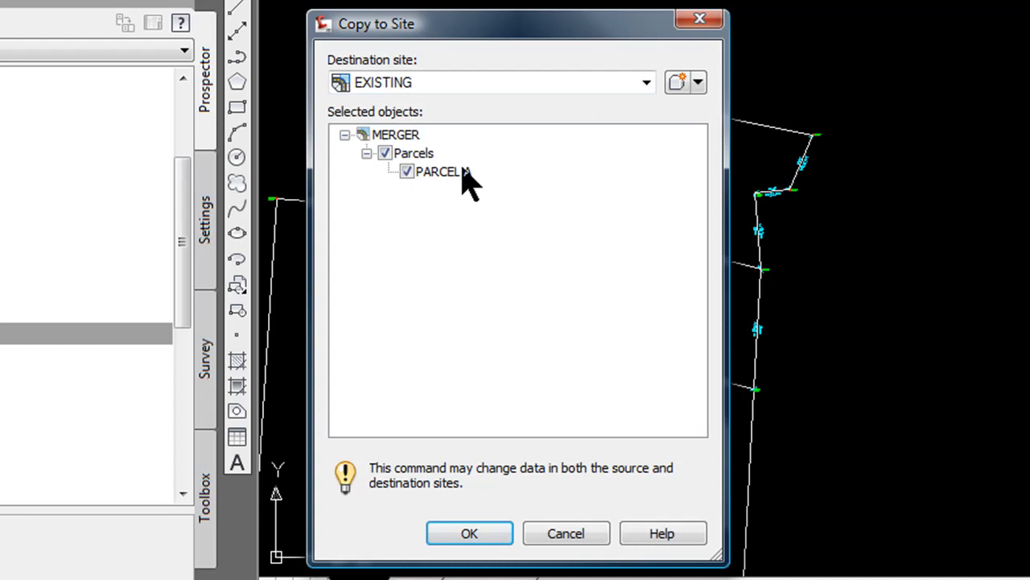
{"action": "left_click", "coordinate": [644, 82]}
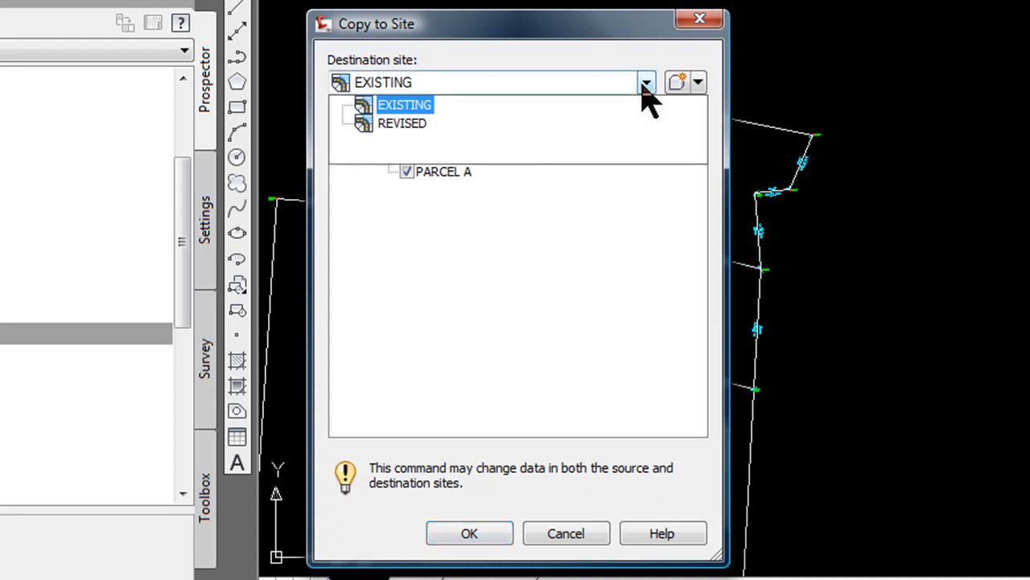
{"action": "left_click", "coordinate": [401, 123]}
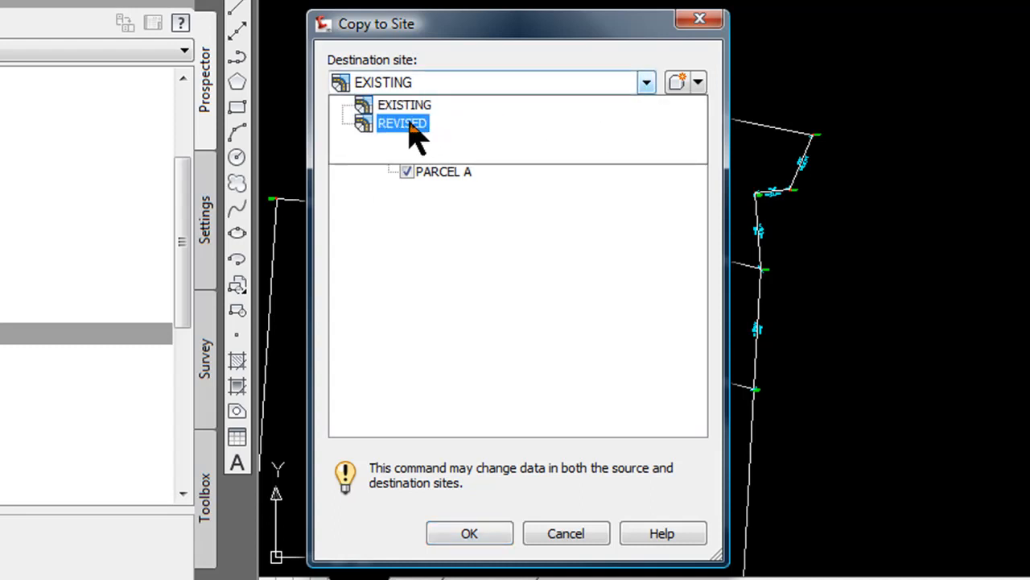
{"action": "left_click", "coordinate": [402, 123]}
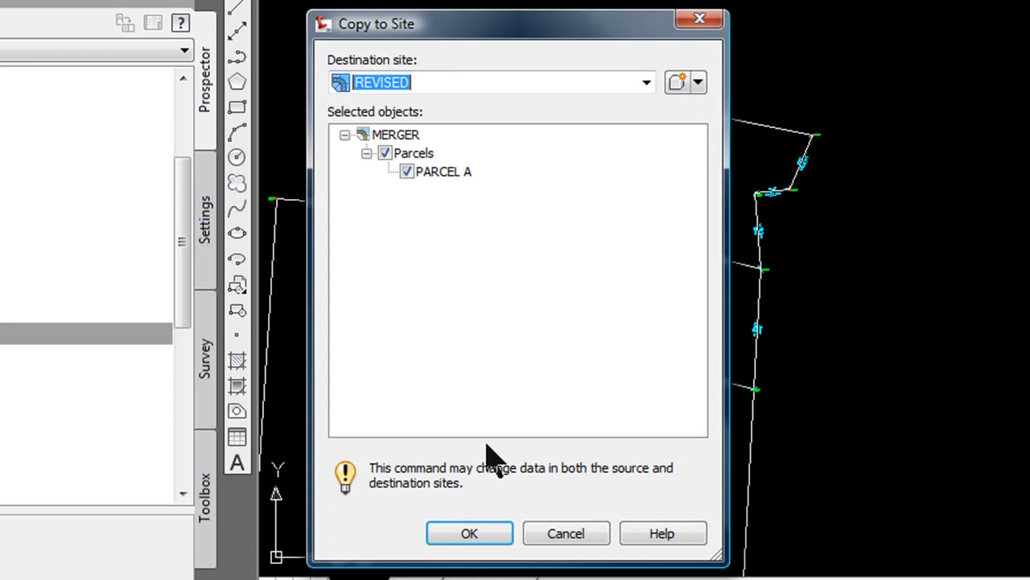
{"action": "left_click", "coordinate": [469, 533]}
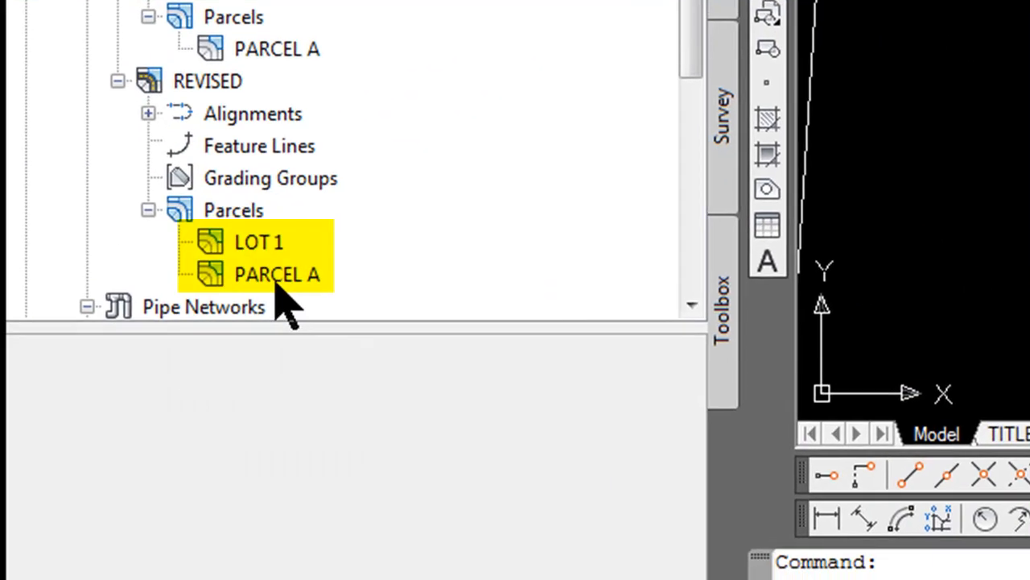
{"action": "mouse_move", "coordinate": [277, 273]}
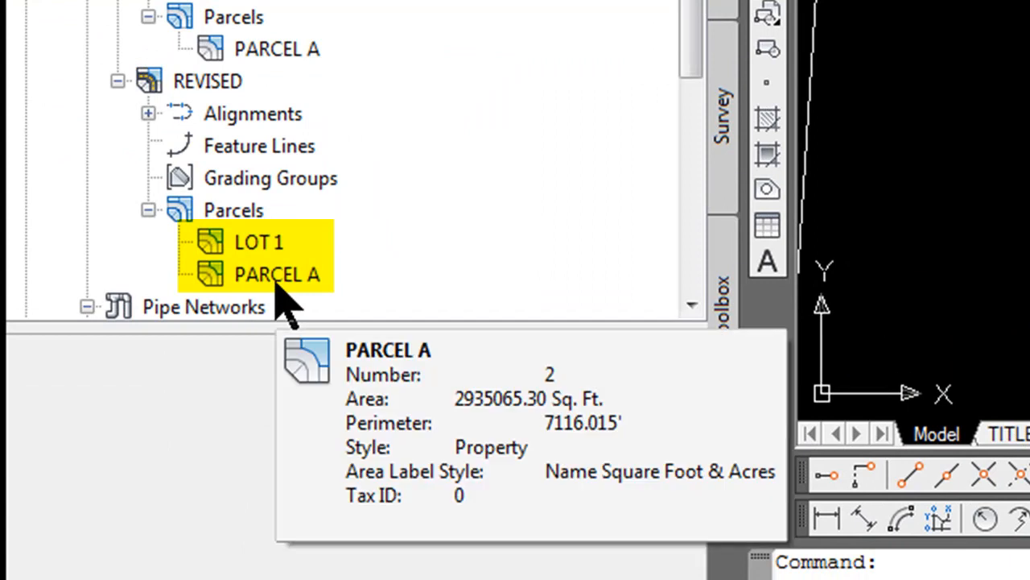
{"action": "left_click", "coordinate": [277, 274]}
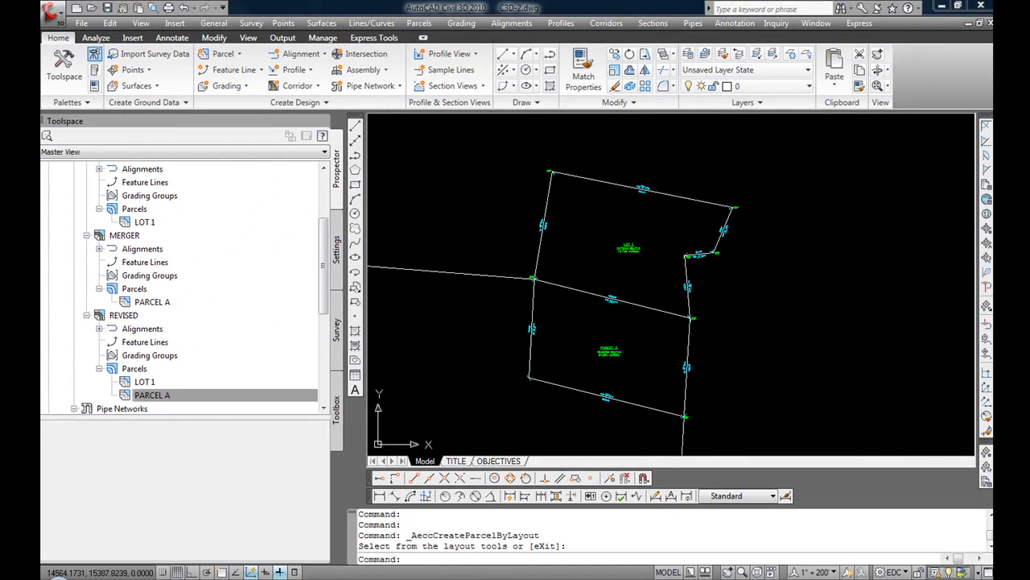
{"action": "mouse_move", "coordinate": [540, 348]}
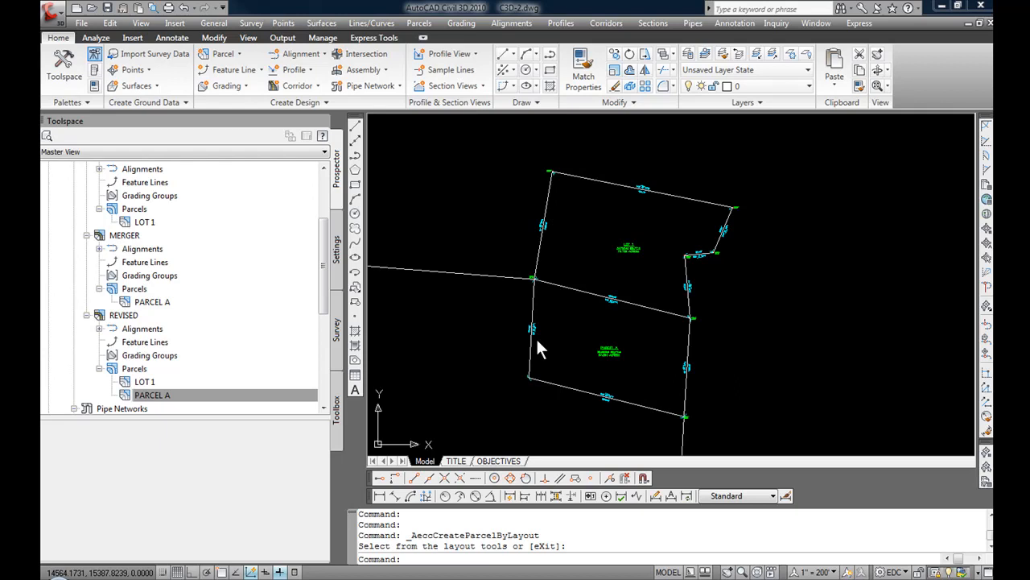
{"action": "left_click", "coordinate": [152, 395]}
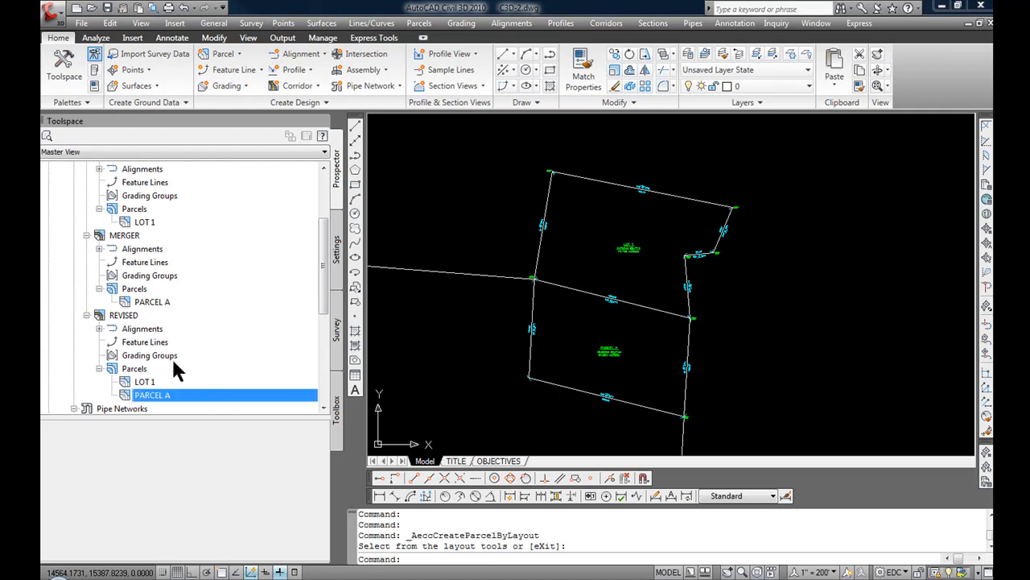
{"action": "mouse_move", "coordinate": [142, 329]}
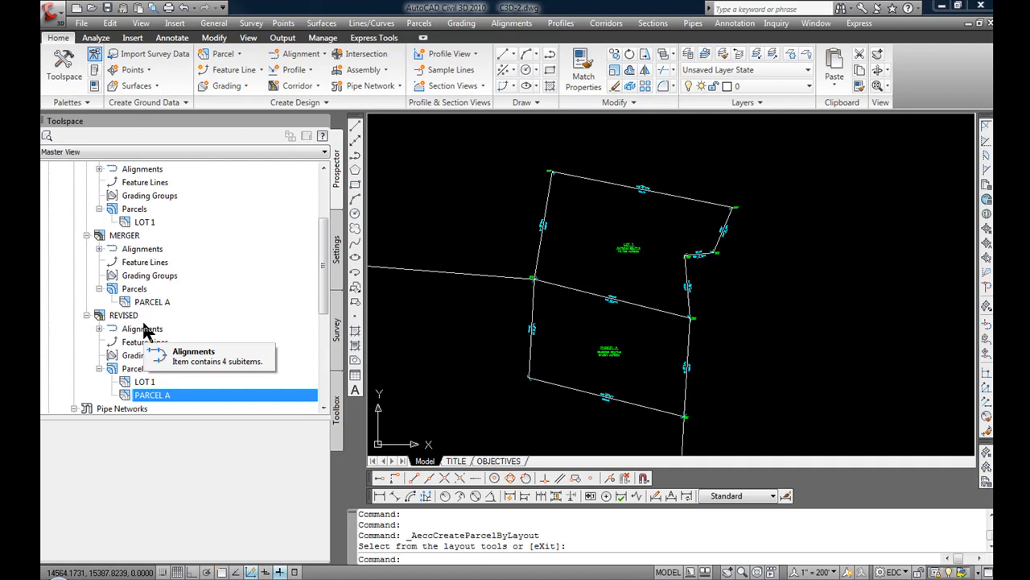
{"action": "left_click", "coordinate": [144, 221]}
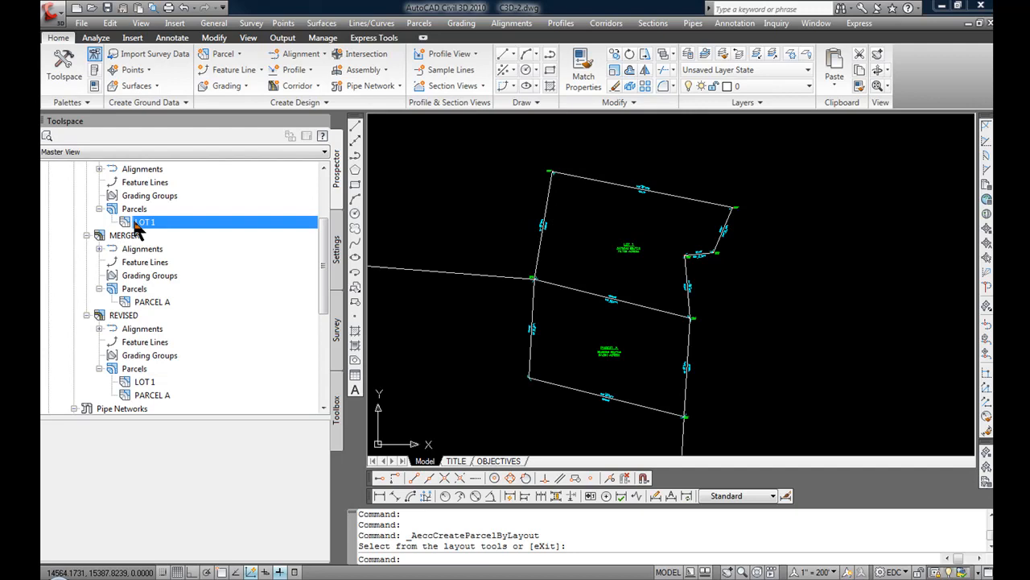
{"action": "right_click", "coordinate": [145, 221]}
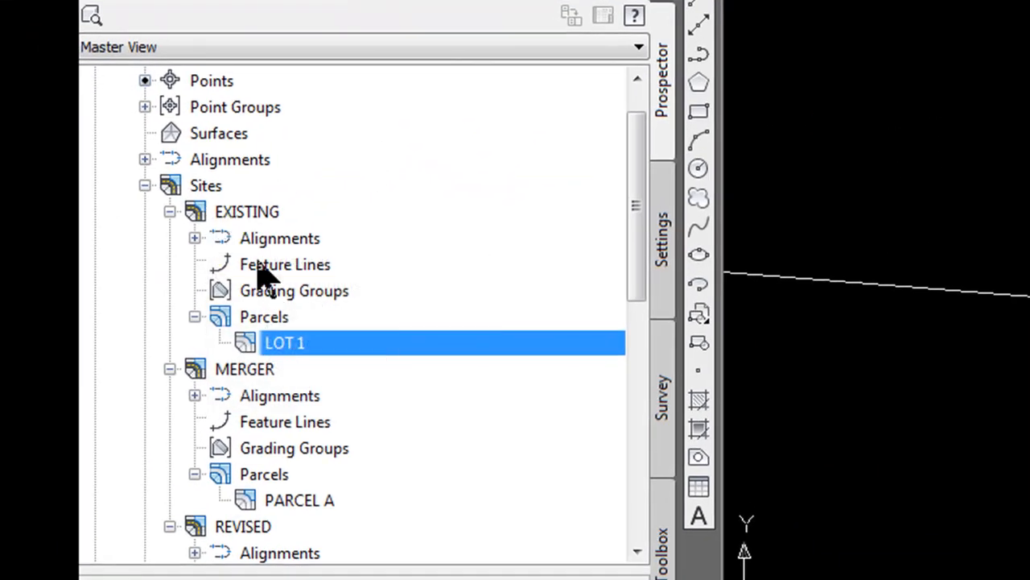
Step: Set the EXISTING LOT 1 parcel's object style to OFF in its properties
{"action": "right_click", "coordinate": [284, 342]}
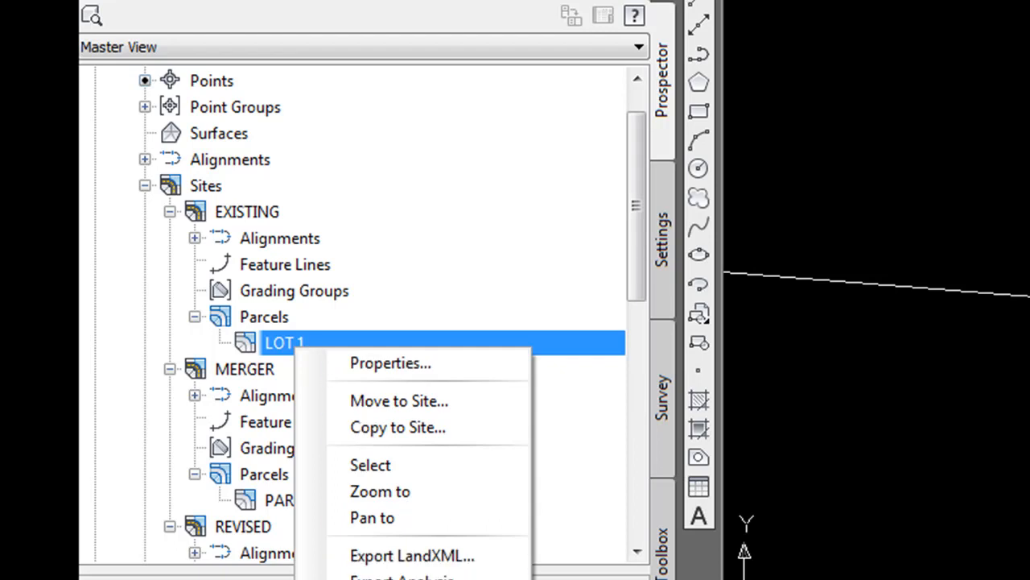
{"action": "left_click", "coordinate": [391, 362]}
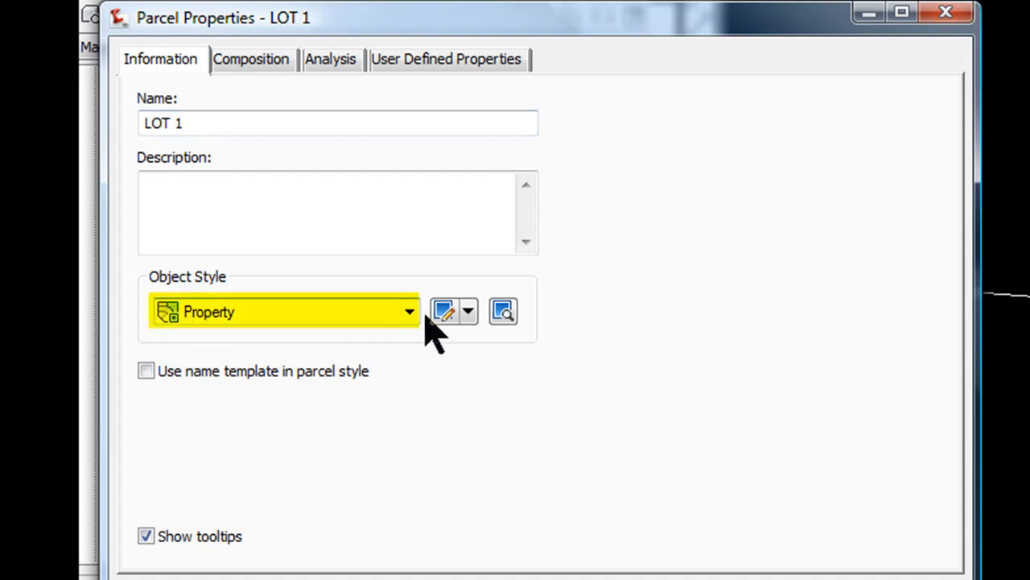
{"action": "left_click", "coordinate": [409, 312]}
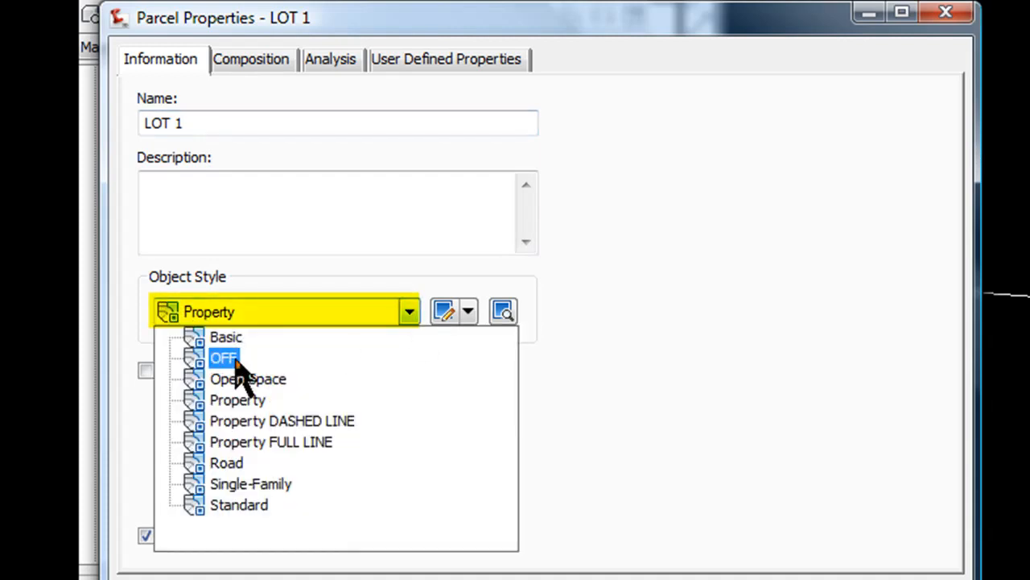
{"action": "left_click", "coordinate": [225, 357]}
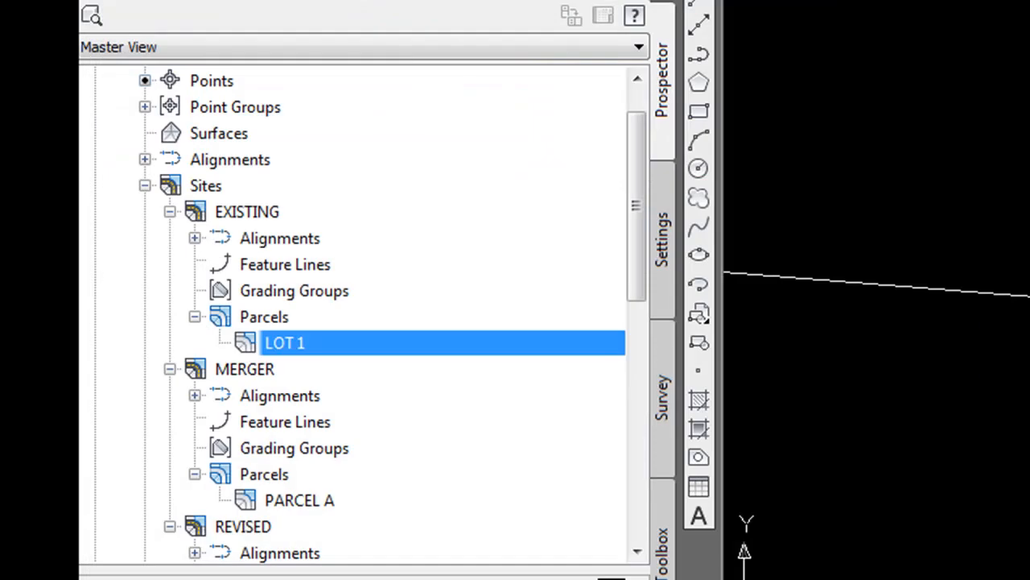
{"action": "mouse_move", "coordinate": [245, 378]}
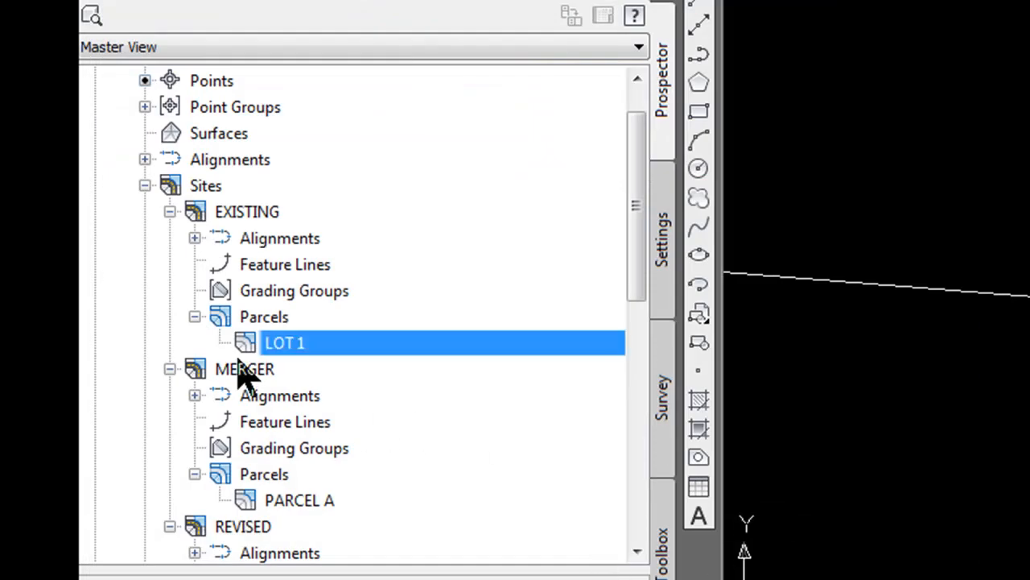
{"action": "mouse_move", "coordinate": [242, 503]}
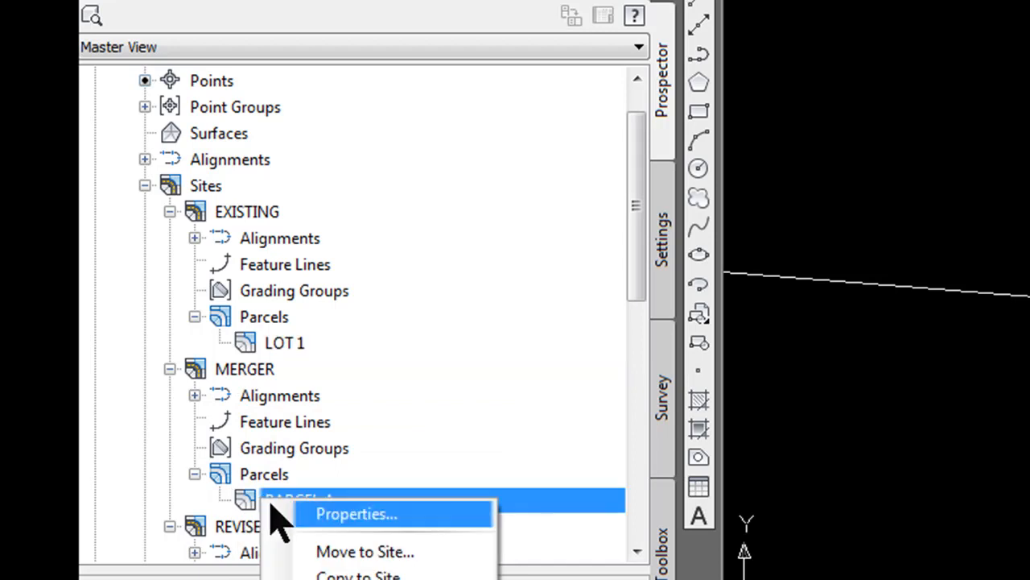
Step: Open and close the properties of PARCEL A under MERGER, setting its style OFF
{"action": "left_click", "coordinate": [356, 513]}
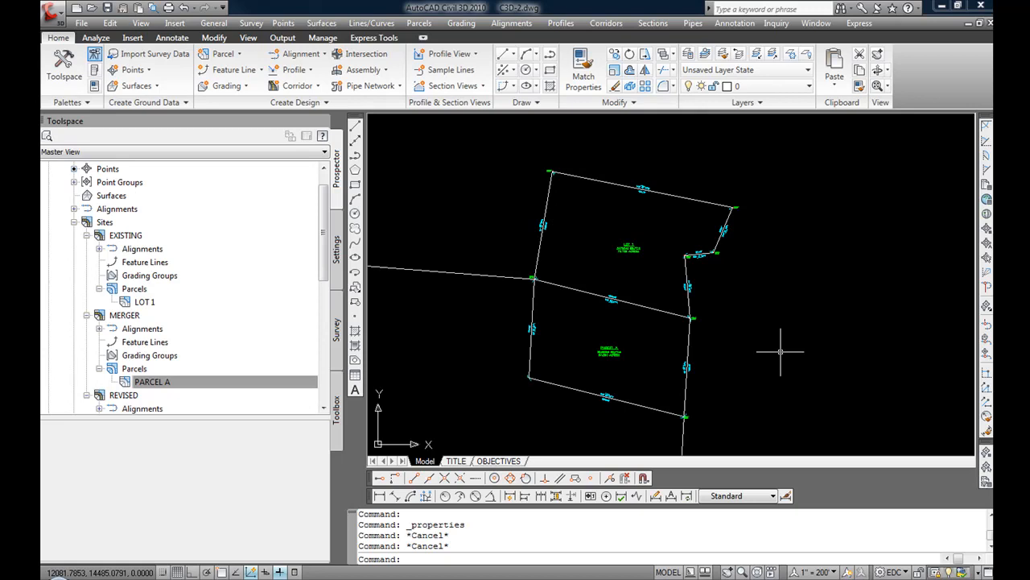
{"action": "left_click", "coordinate": [153, 381]}
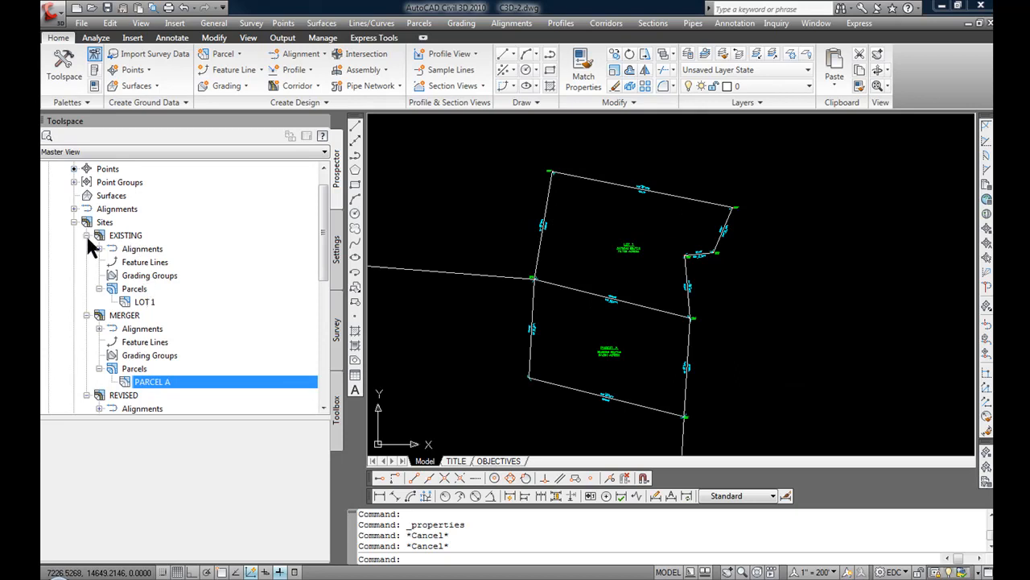
Step: Collapse the EXISTING and MERGER sites, leaving REVISED's LOT 1 and PARCEL A visible
{"action": "left_click", "coordinate": [86, 236]}
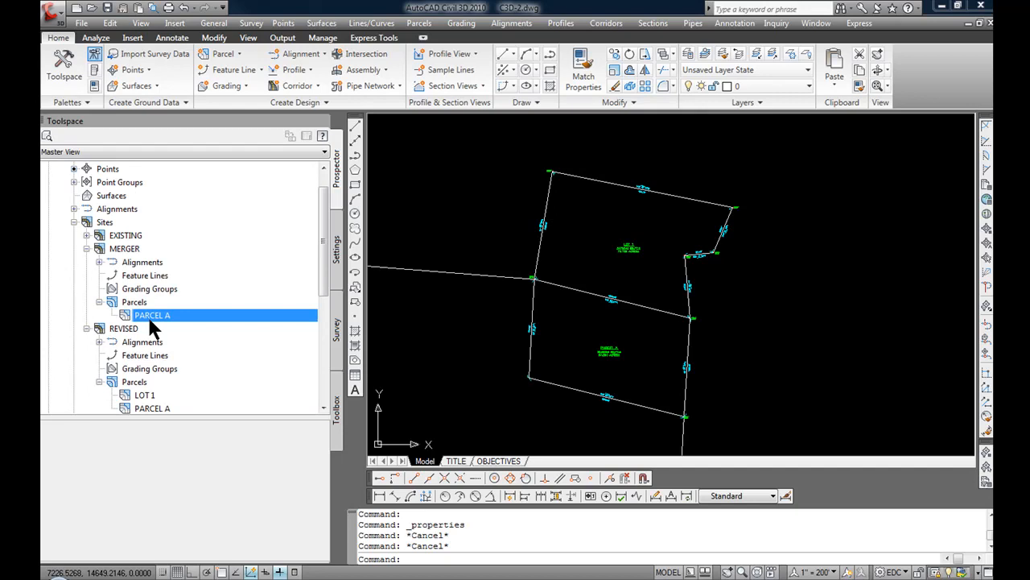
{"action": "mouse_move", "coordinate": [152, 315]}
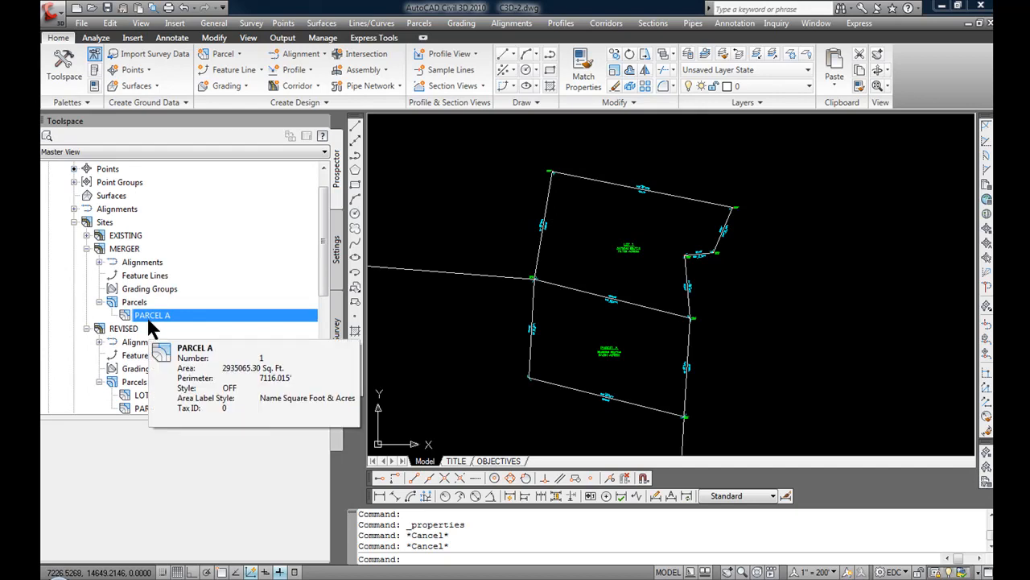
{"action": "mouse_move", "coordinate": [93, 262]}
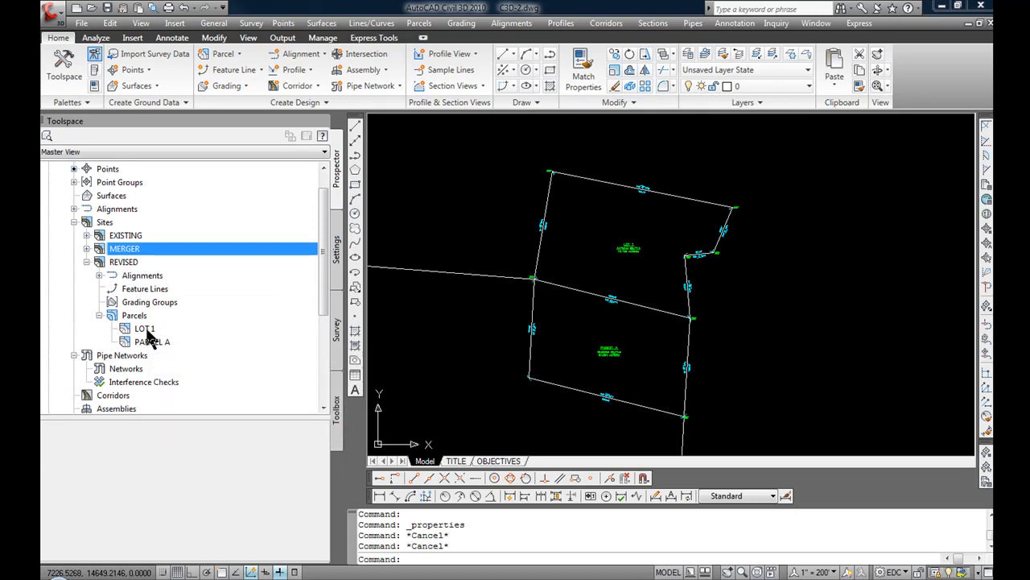
{"action": "mouse_move", "coordinate": [144, 328]}
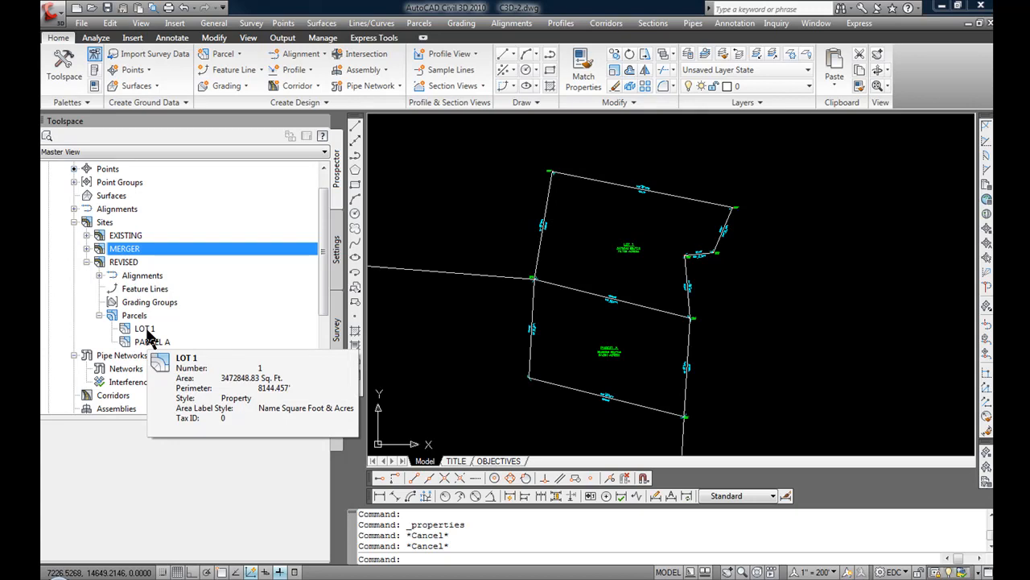
{"action": "left_click", "coordinate": [144, 329]}
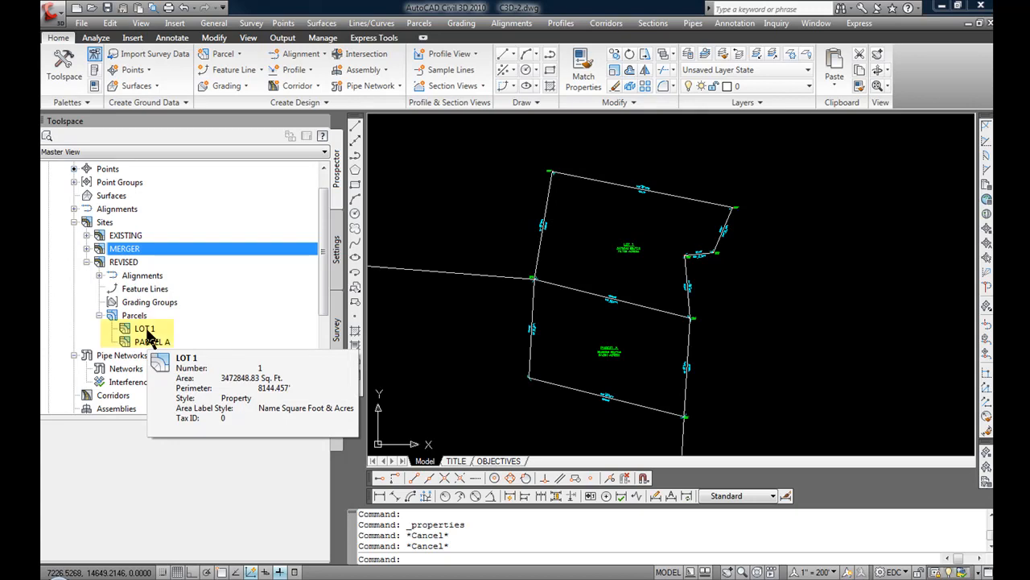
{"action": "left_click", "coordinate": [143, 328]}
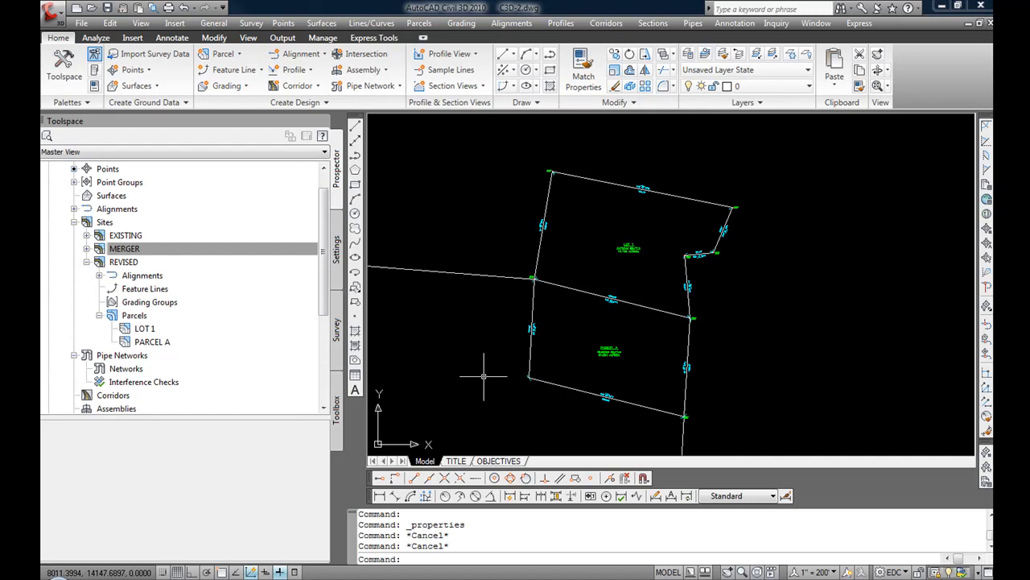
{"action": "left_click", "coordinate": [550, 384]}
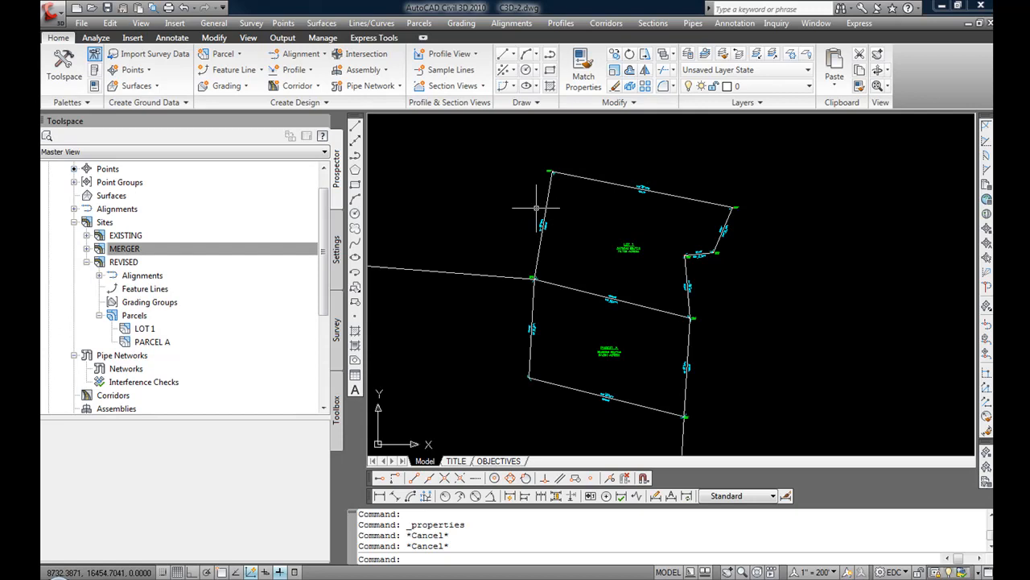
{"action": "mouse_move", "coordinate": [474, 234]}
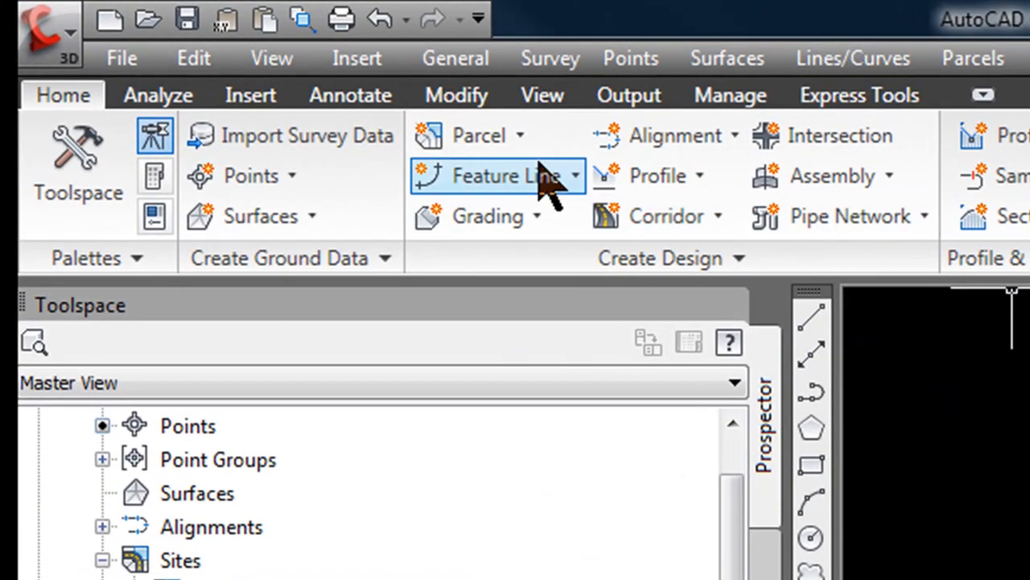
{"action": "mouse_move", "coordinate": [479, 135]}
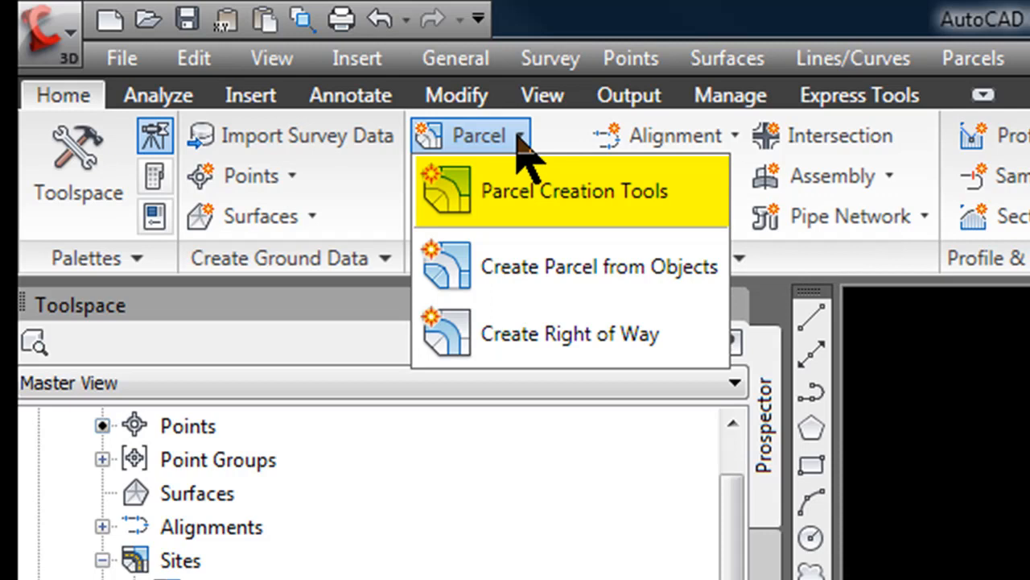
{"action": "mouse_move", "coordinate": [547, 197]}
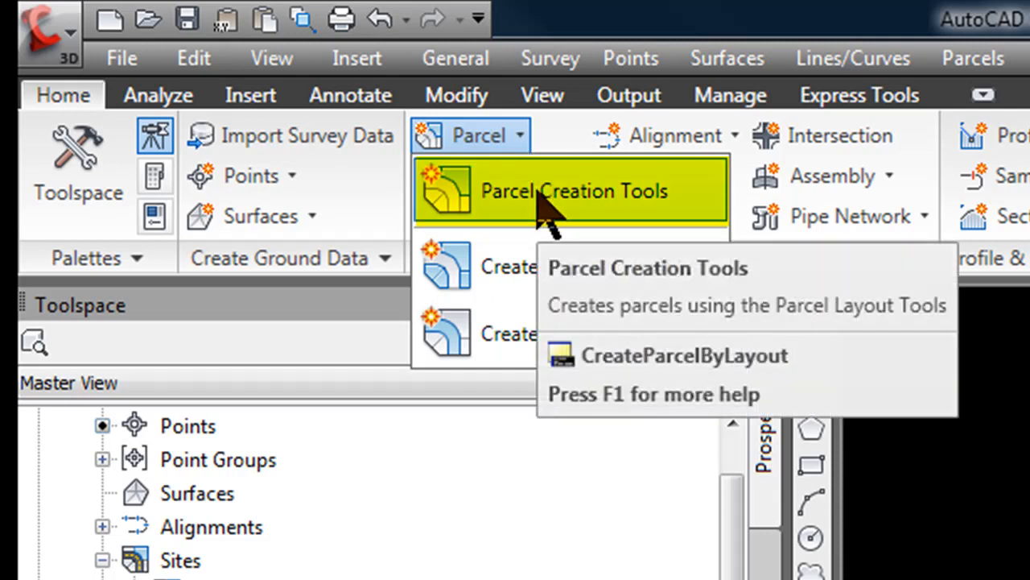
Step: Open Parcel Layout Tools and show the Parcel Union dropdown options
{"action": "left_click", "coordinate": [570, 191]}
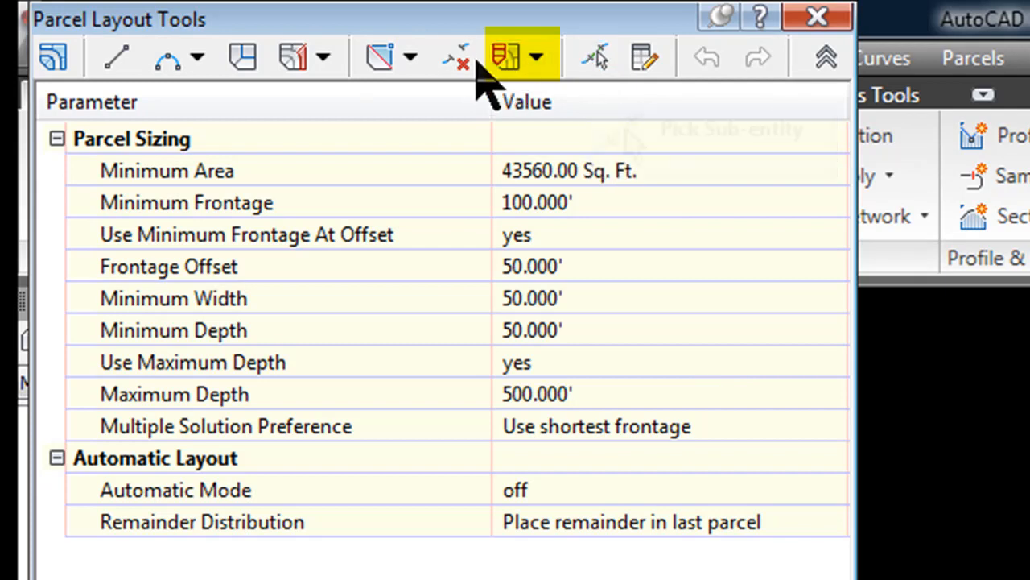
{"action": "left_click", "coordinate": [537, 56]}
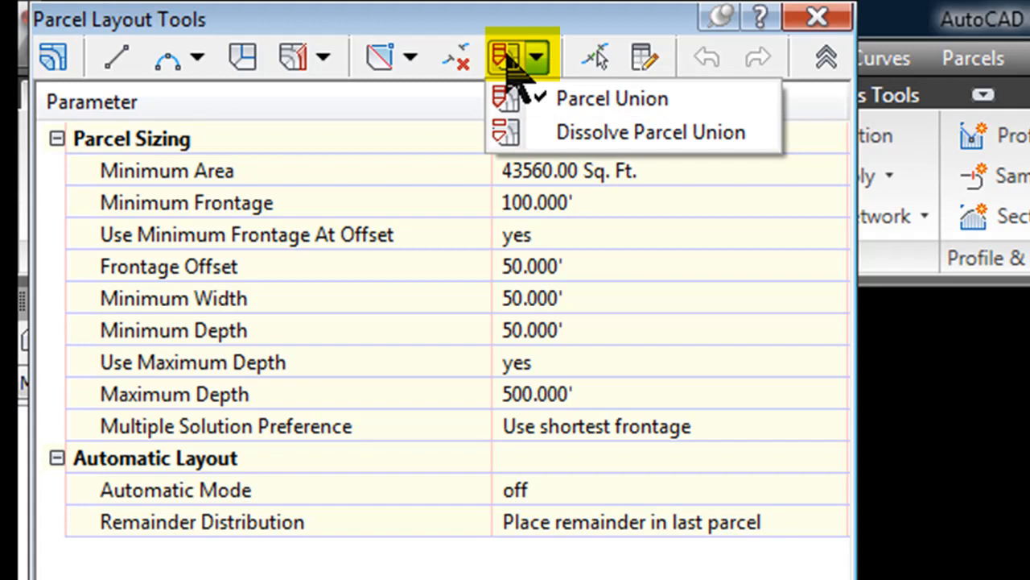
{"action": "mouse_move", "coordinate": [523, 85]}
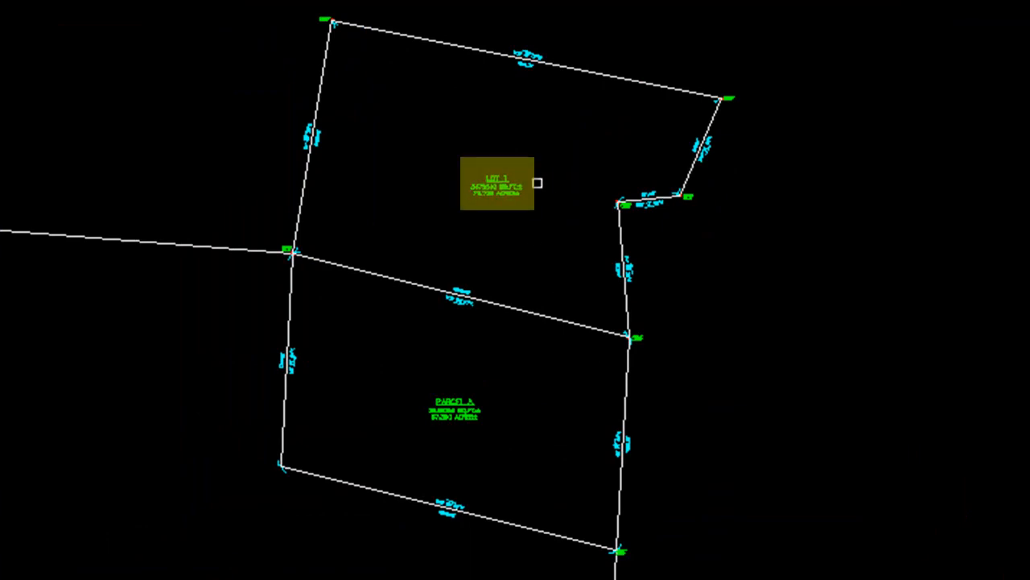
{"action": "mouse_move", "coordinate": [562, 148]}
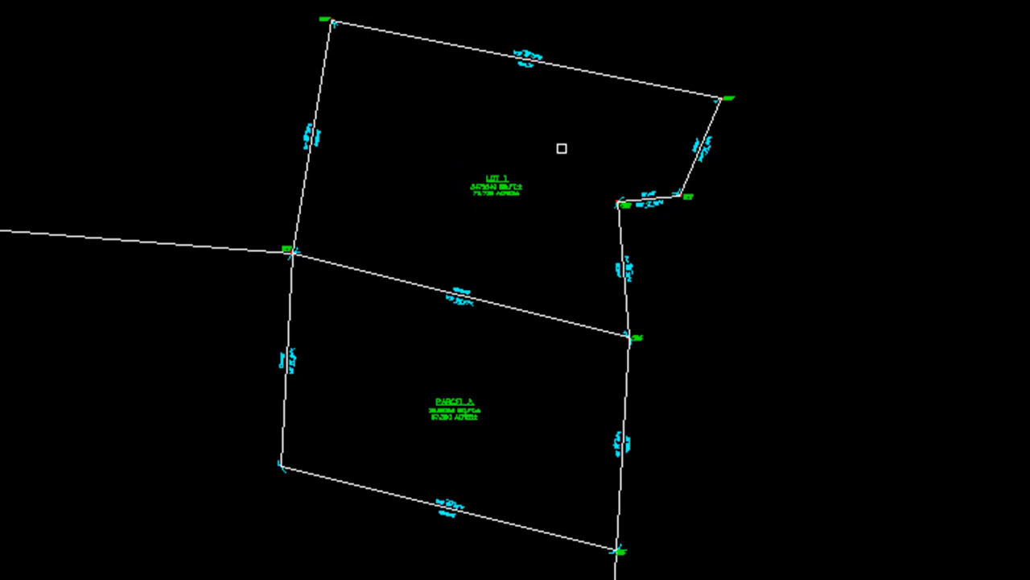
{"action": "mouse_move", "coordinate": [534, 172]}
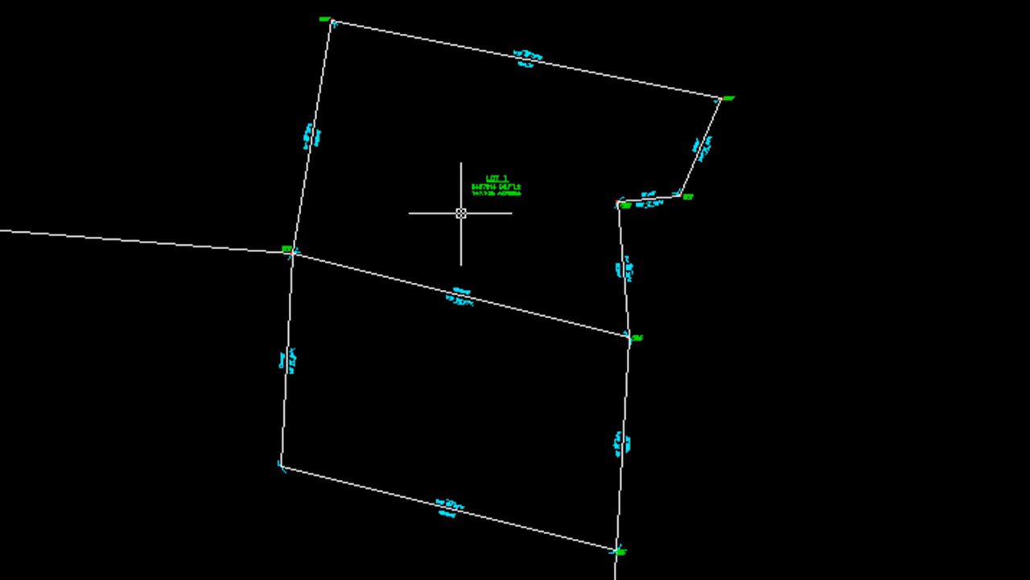
{"action": "mouse_move", "coordinate": [187, 172]}
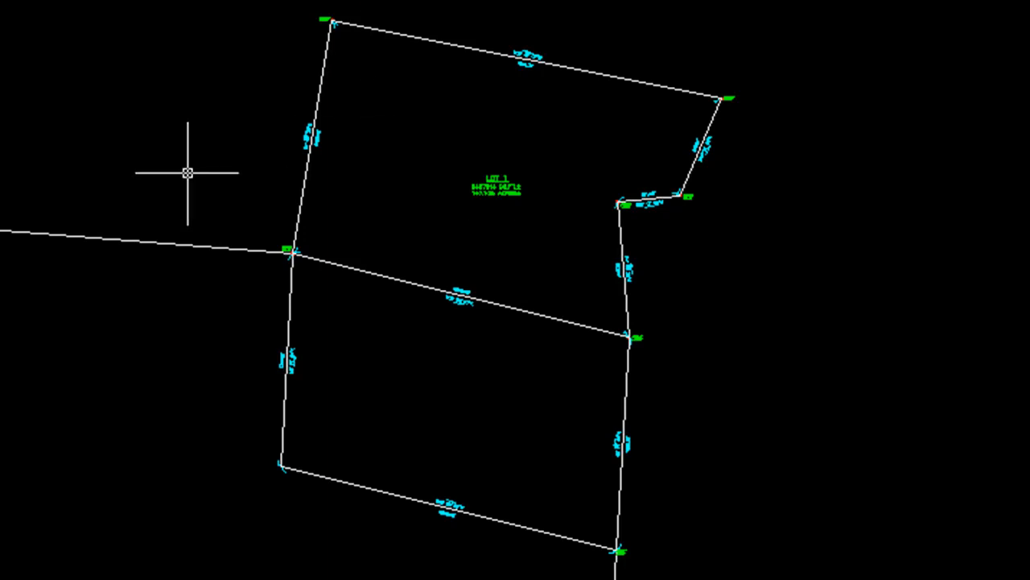
{"action": "mouse_move", "coordinate": [597, 196]}
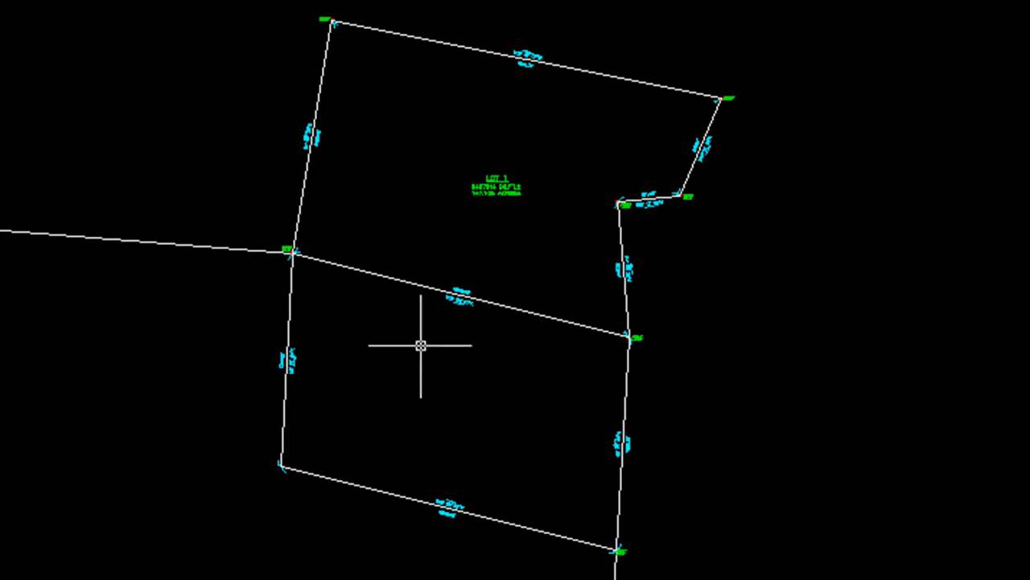
{"action": "mouse_move", "coordinate": [588, 430]}
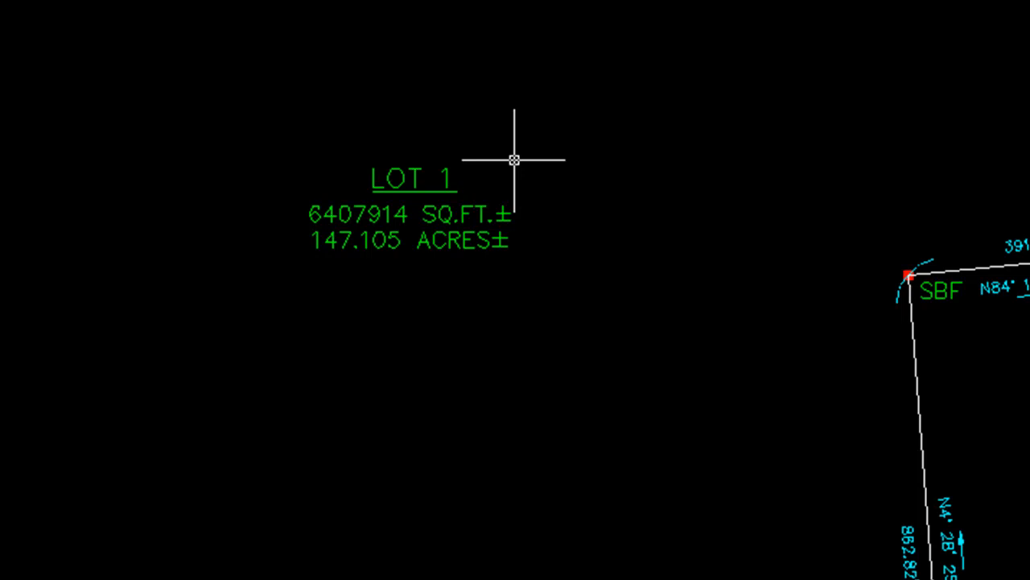
{"action": "mouse_move", "coordinate": [514, 141]}
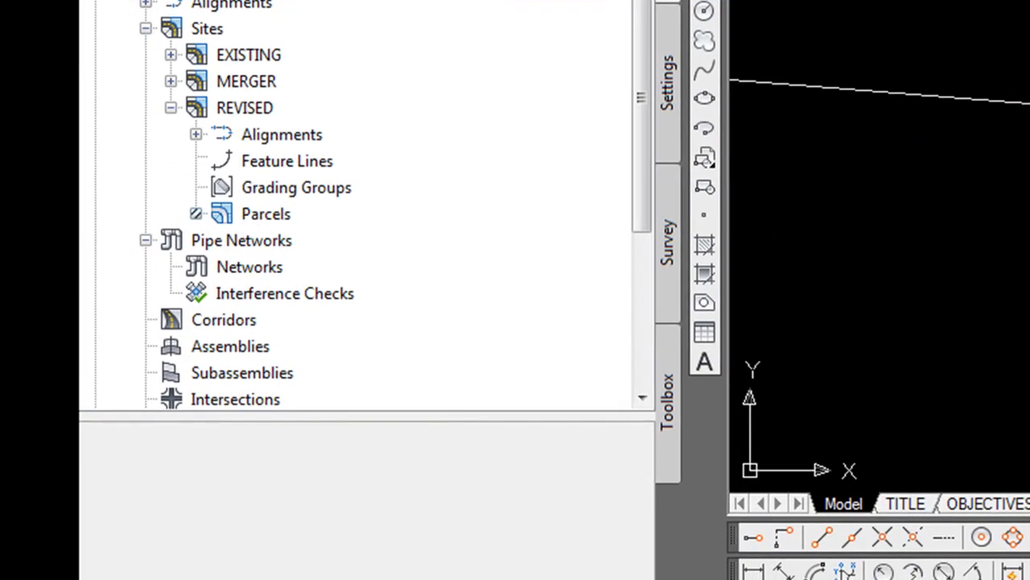
{"action": "mouse_move", "coordinate": [238, 234]}
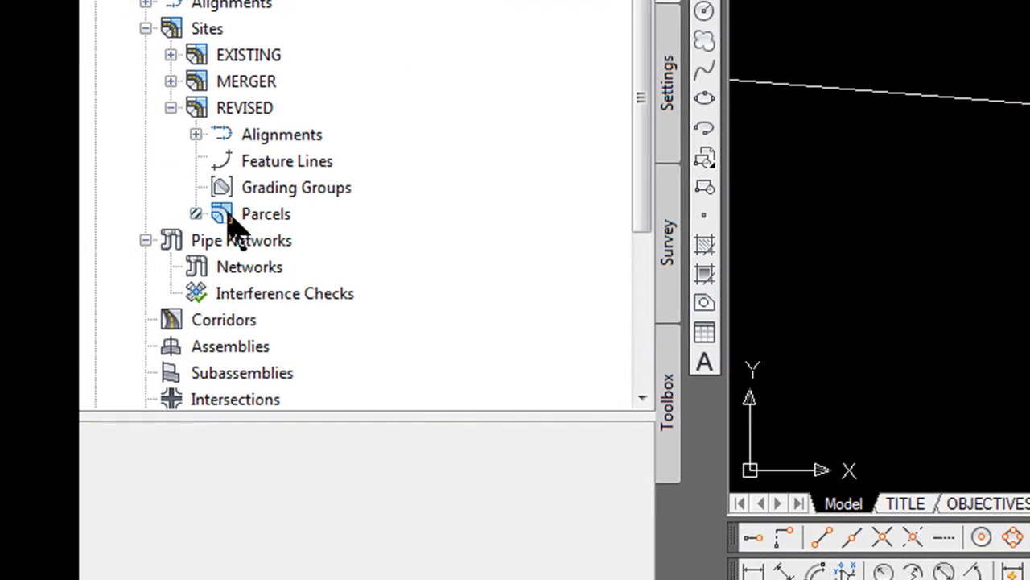
Step: Refresh the REVISED Parcels collection so it lists only LOT 1
{"action": "right_click", "coordinate": [265, 213]}
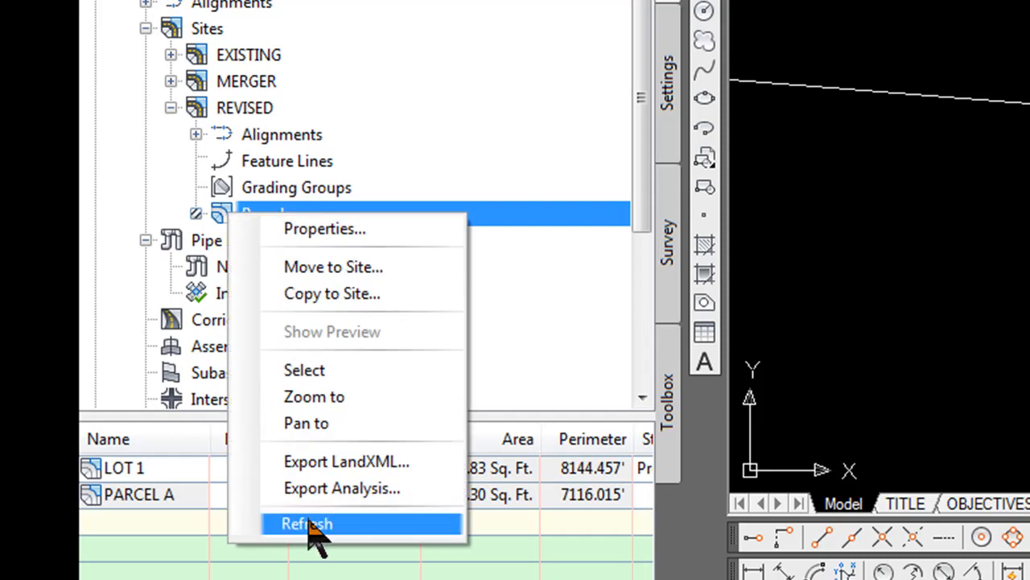
{"action": "mouse_move", "coordinate": [321, 540]}
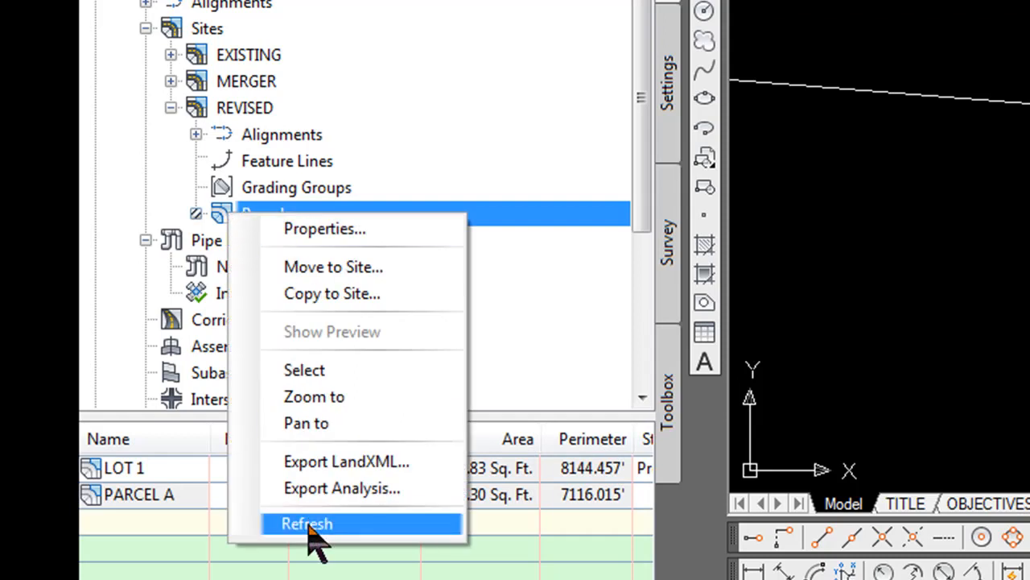
{"action": "left_click", "coordinate": [306, 523]}
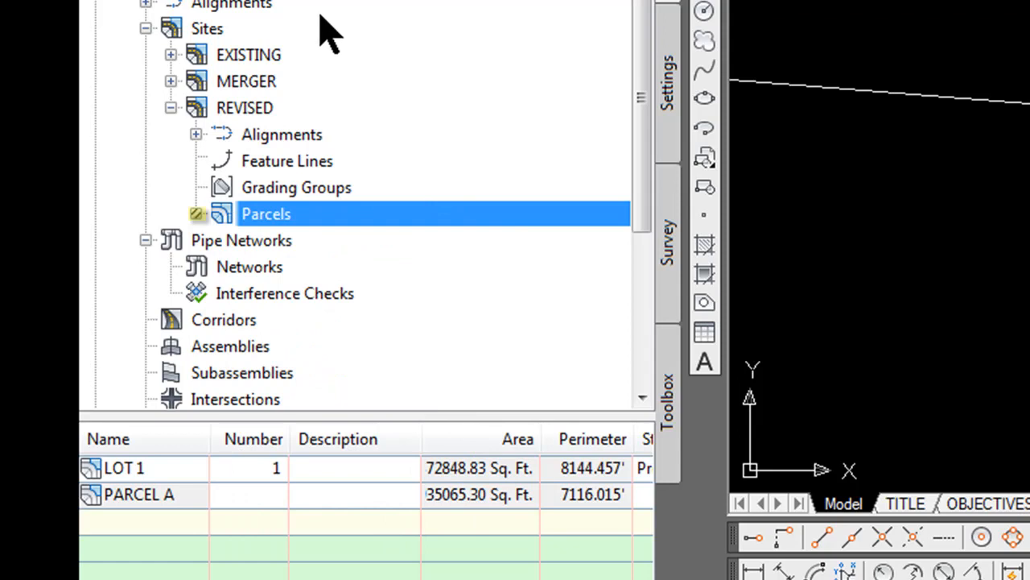
{"action": "mouse_move", "coordinate": [242, 117]}
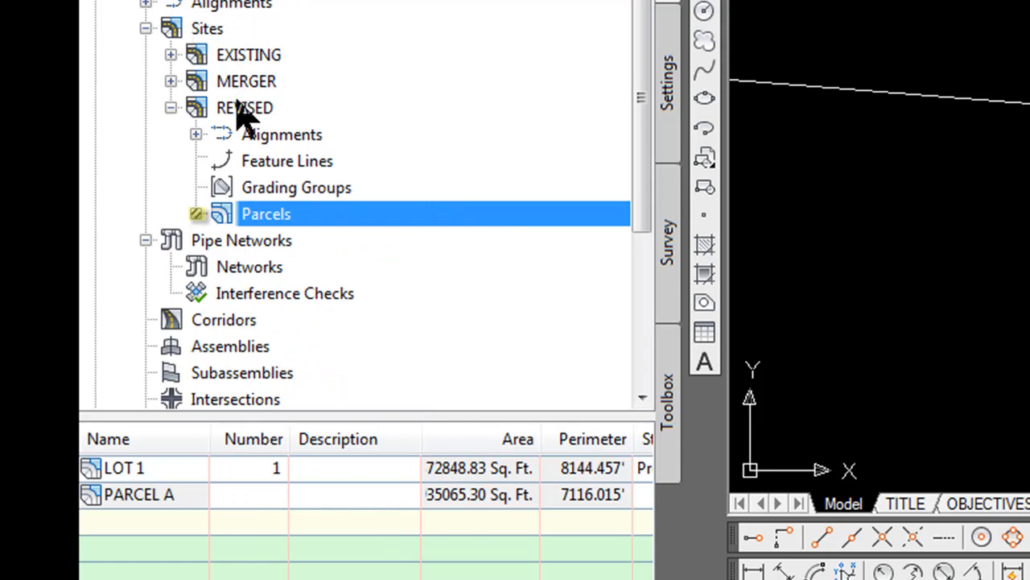
{"action": "mouse_move", "coordinate": [244, 107]}
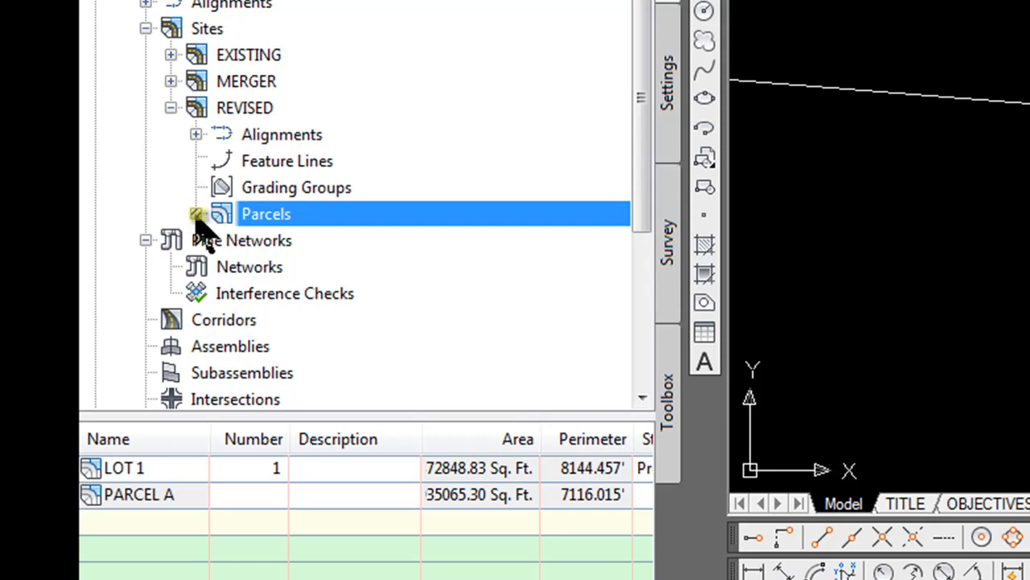
{"action": "mouse_move", "coordinate": [205, 238]}
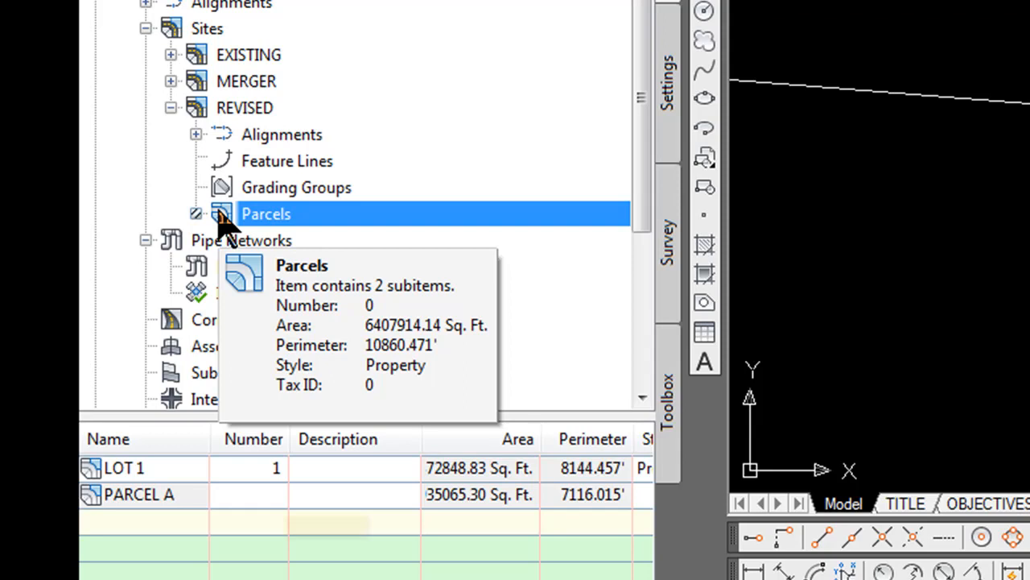
{"action": "right_click", "coordinate": [265, 213]}
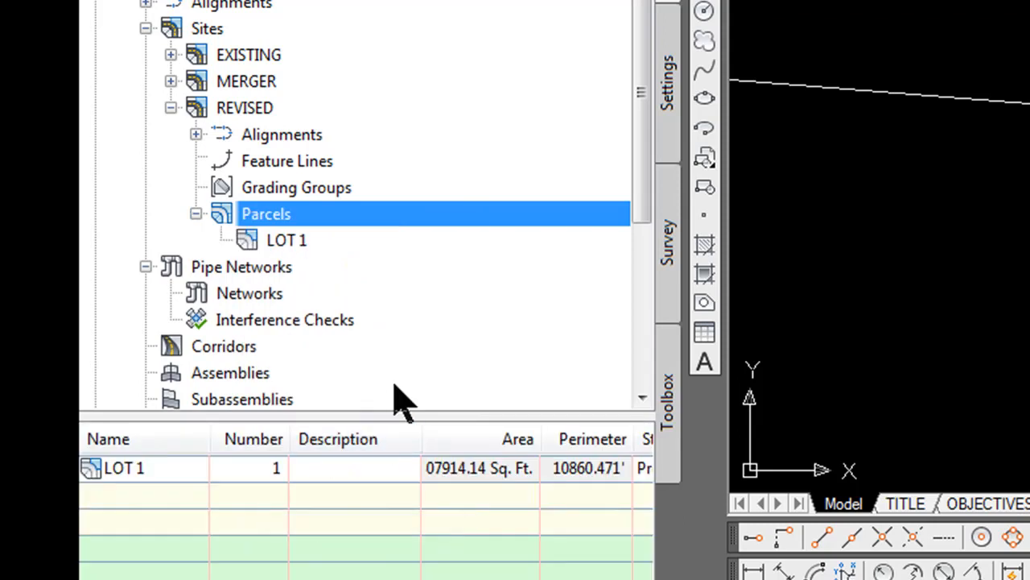
Step: Open the LOT 1 parcel's Properties and begin renaming it, typing 'R'
{"action": "left_click", "coordinate": [286, 240]}
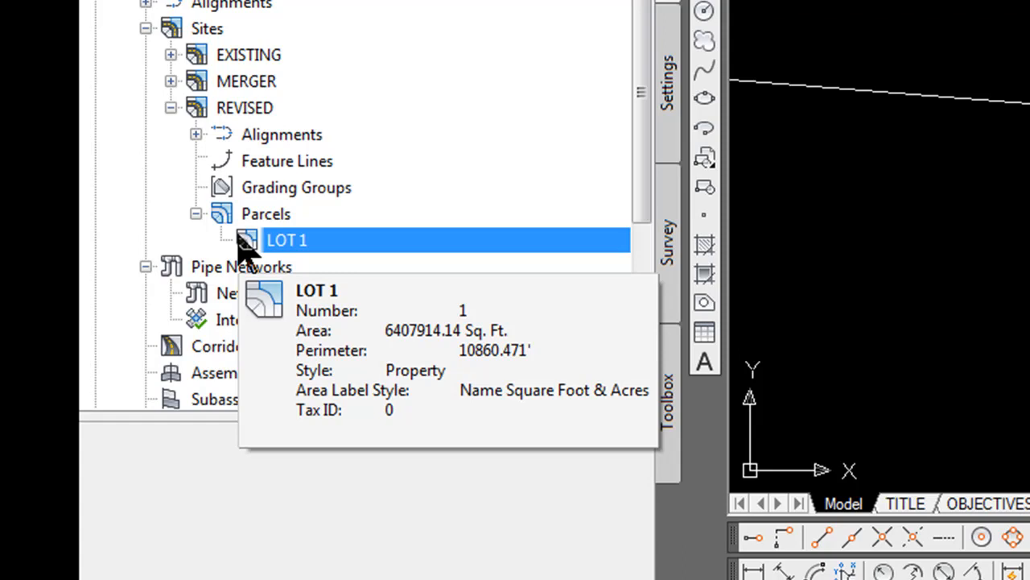
{"action": "right_click", "coordinate": [286, 240]}
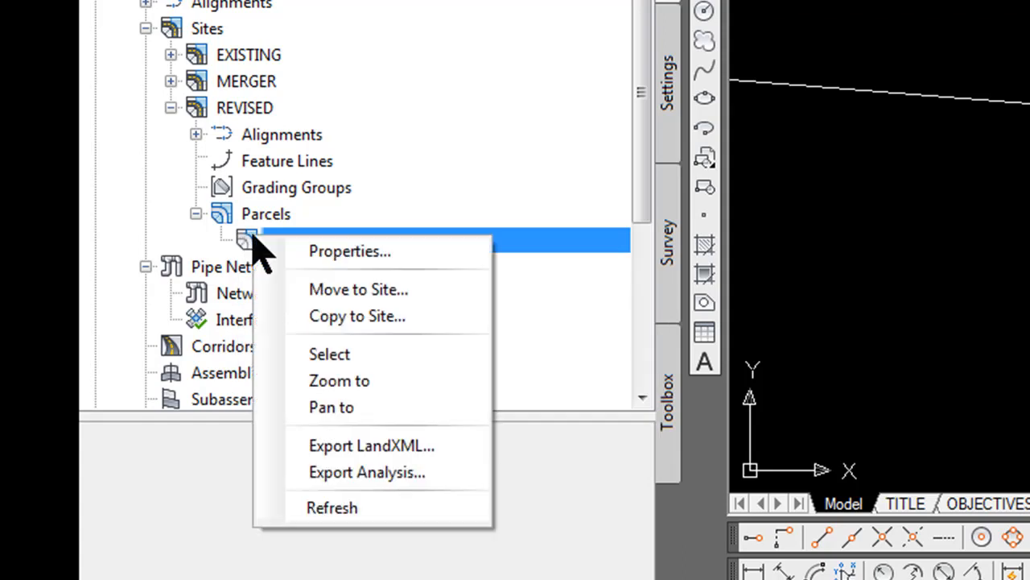
{"action": "left_click", "coordinate": [349, 250]}
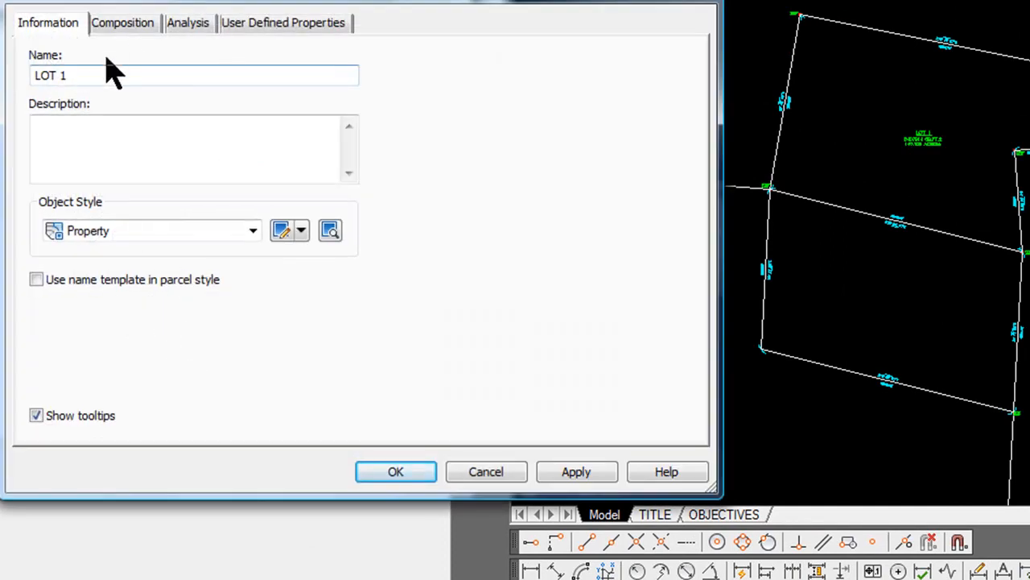
{"action": "type", "text": "R"}
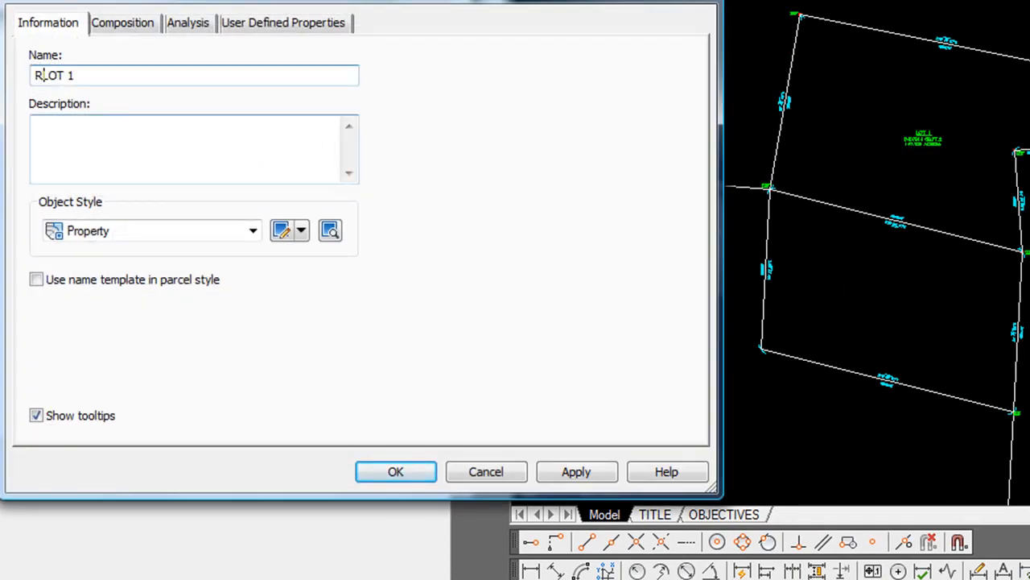